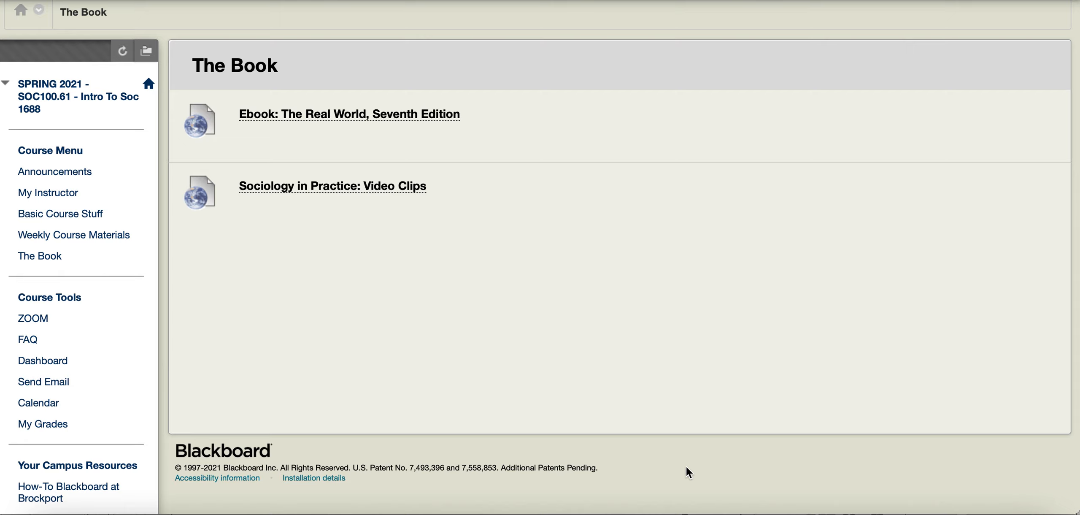
pyautogui.moveTo(548, 371)
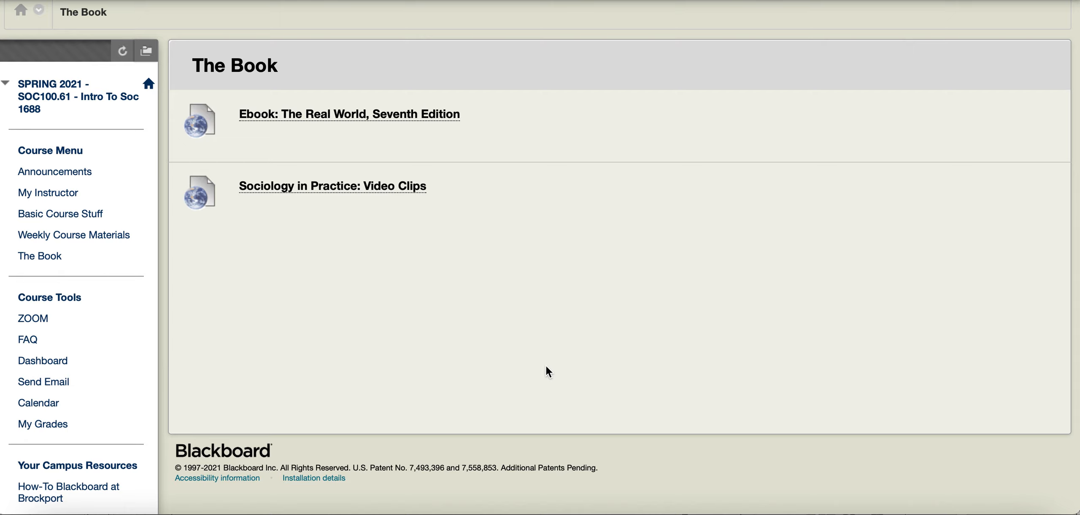
pyautogui.moveTo(188, 36)
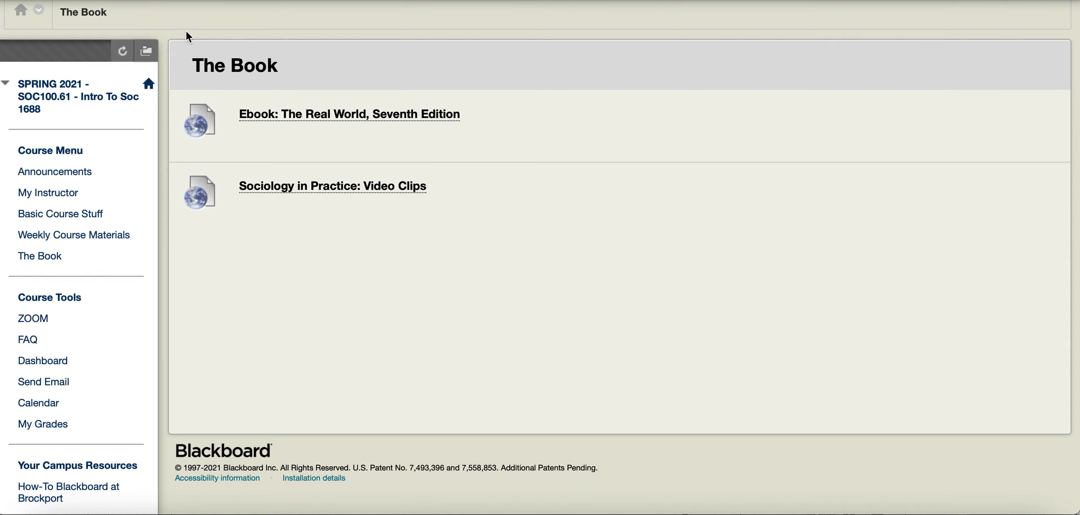
pyautogui.moveTo(39, 255)
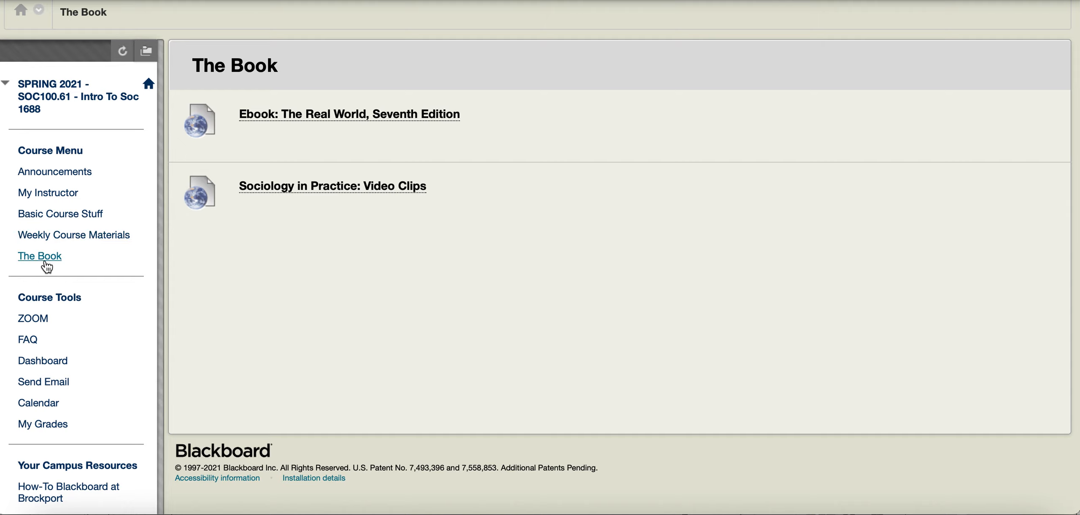
pyautogui.moveTo(234, 63)
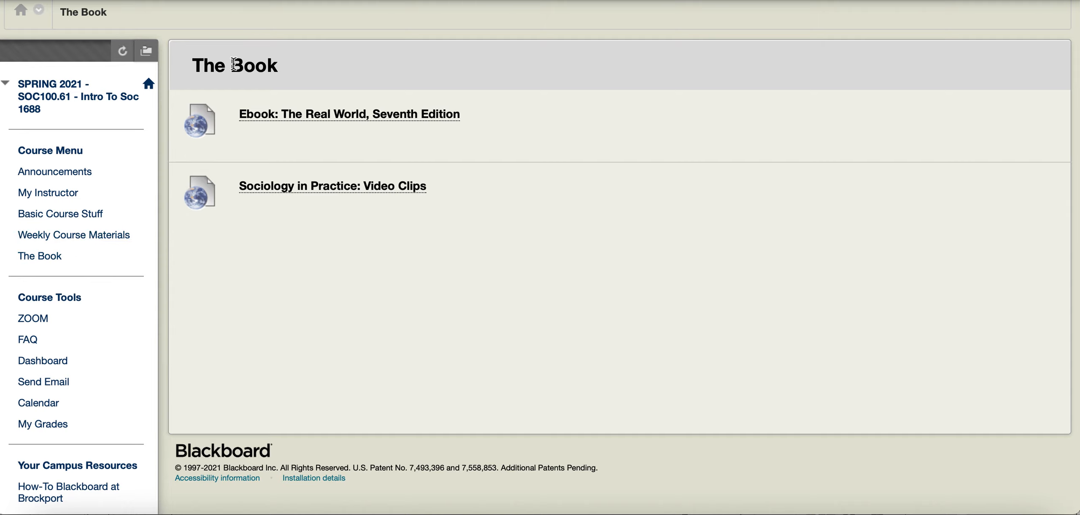
pyautogui.moveTo(221, 274)
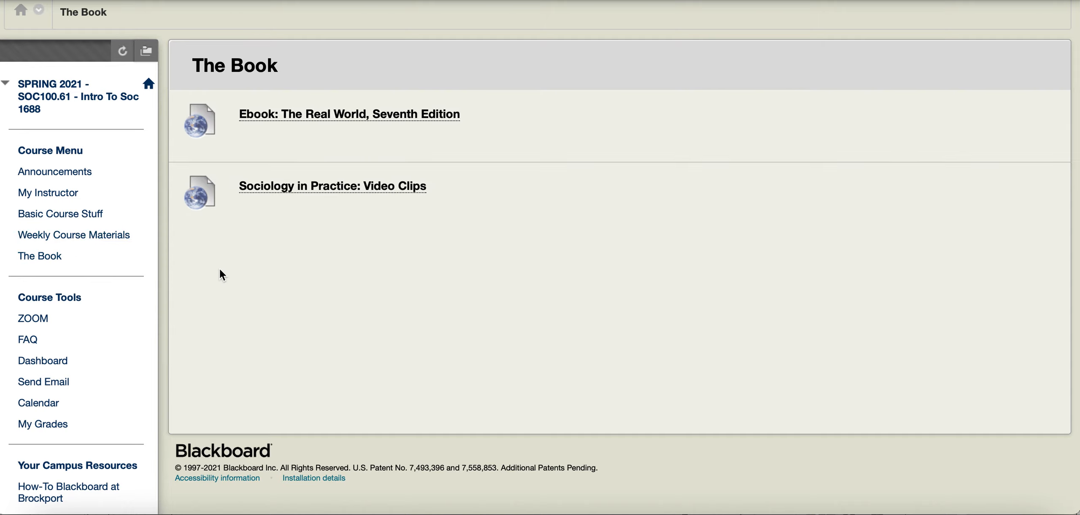
pyautogui.moveTo(61, 109)
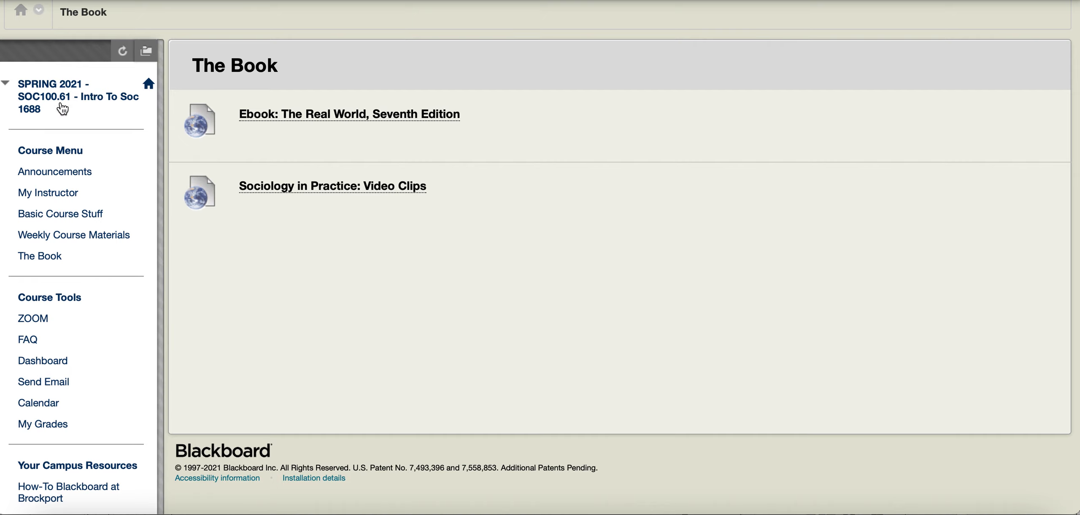
pyautogui.moveTo(46, 93)
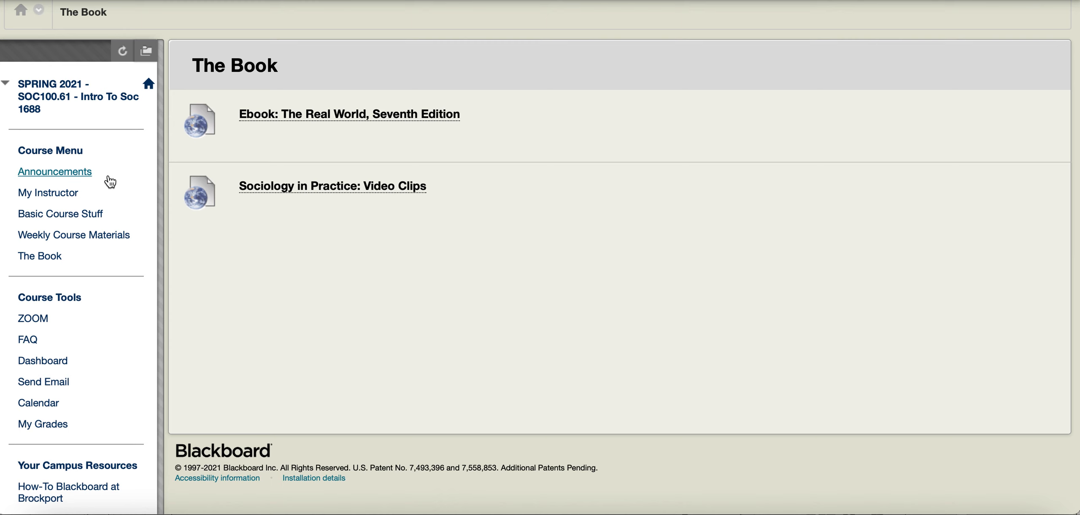
pyautogui.moveTo(84, 179)
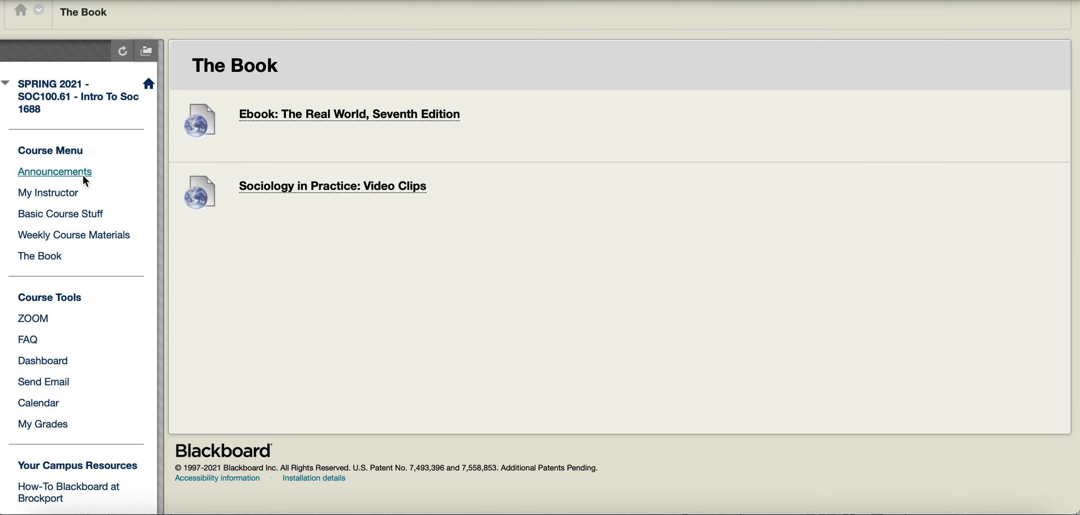
# Show the Announcements page with the InQuizitive quiz reminder and access instructions.
pyautogui.click(54, 171)
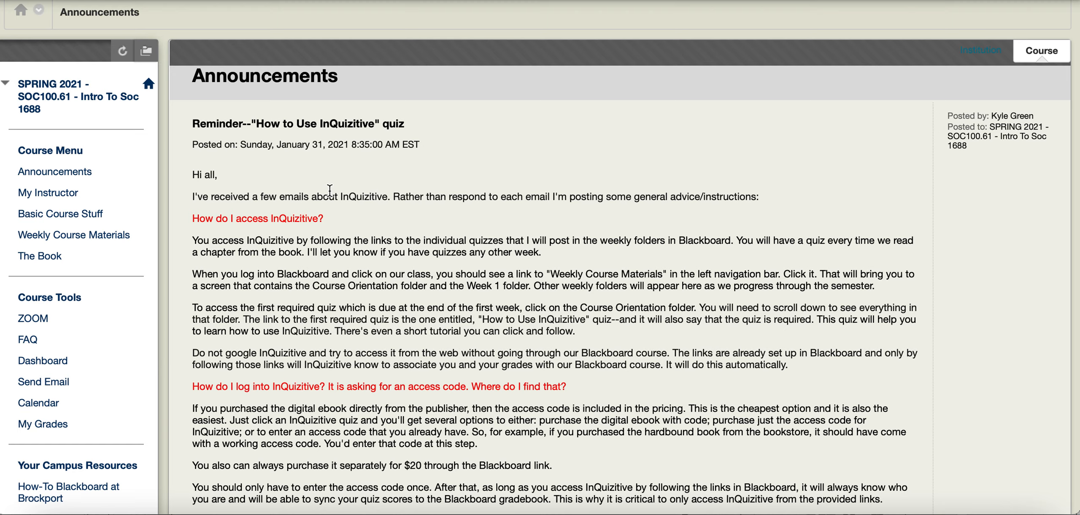
pyautogui.moveTo(351, 217)
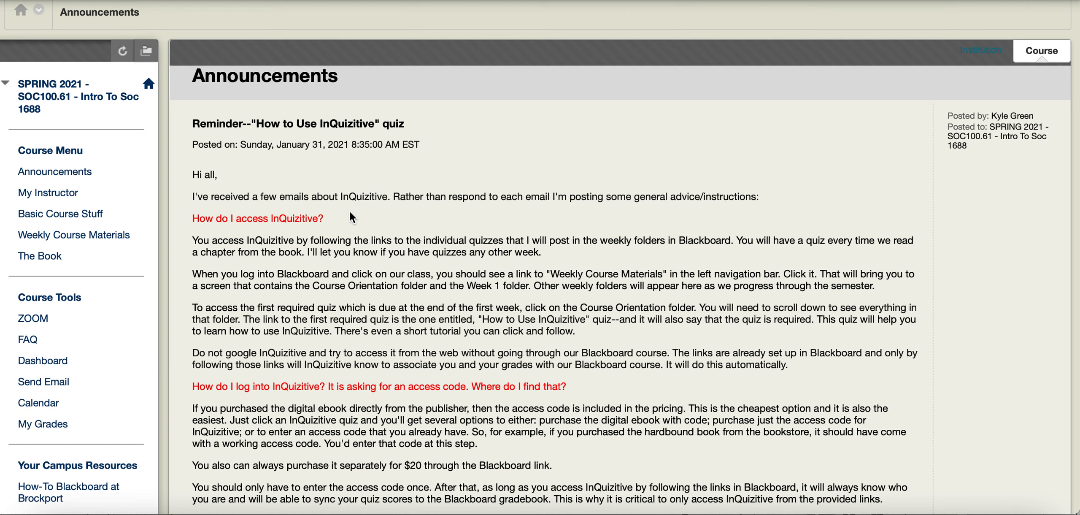
pyautogui.moveTo(249, 141)
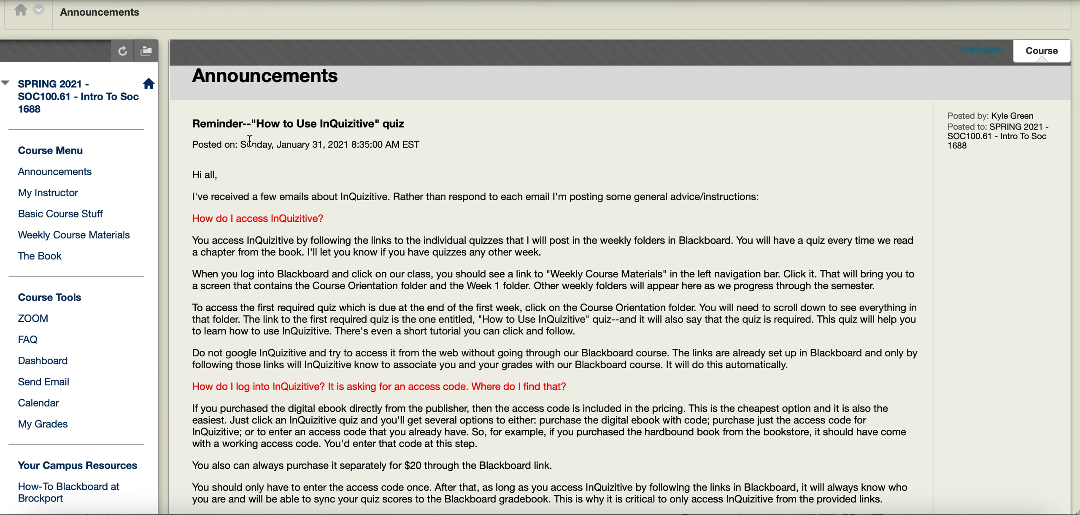
pyautogui.moveTo(351, 164)
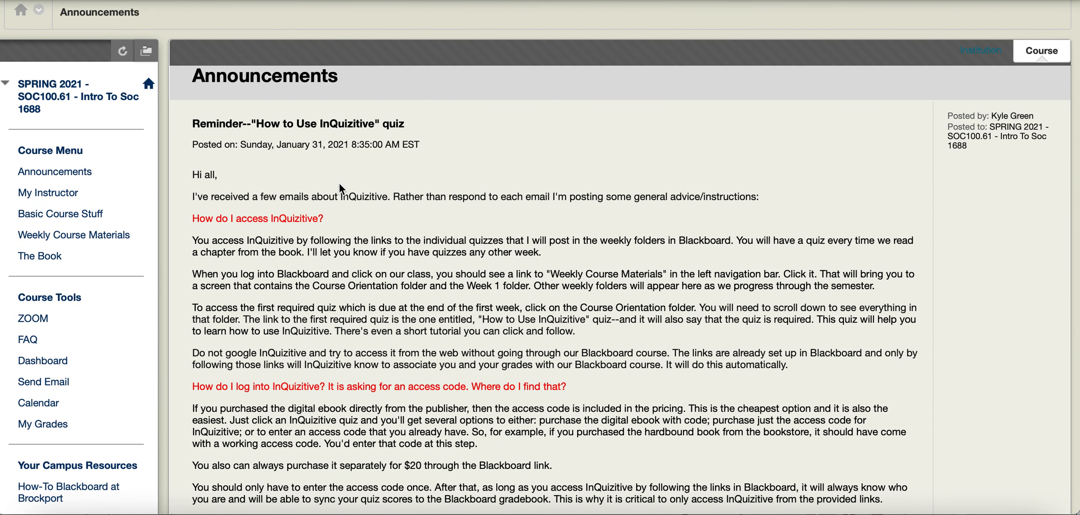
pyautogui.moveTo(329, 180)
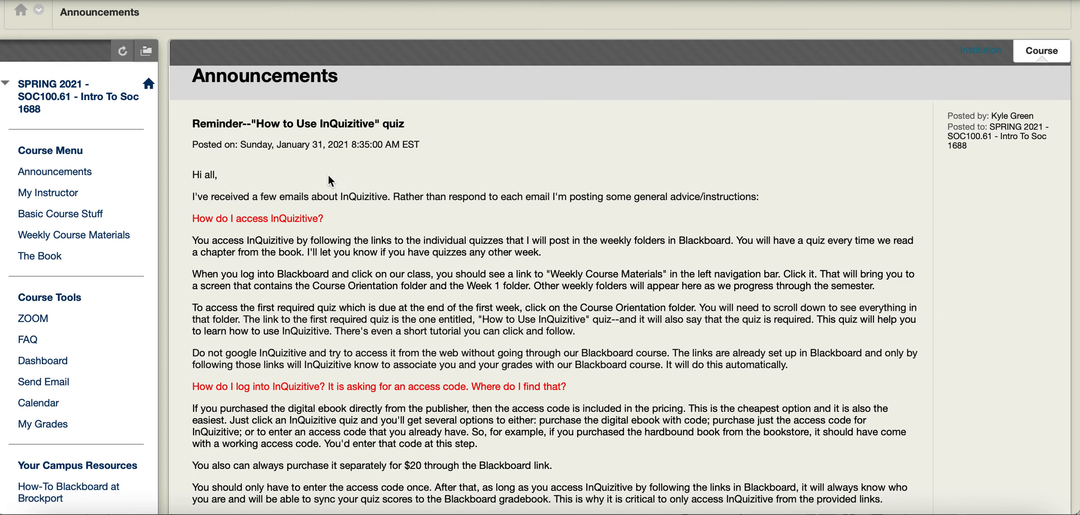
# Show the My Instructor page listing the optional APS Community Reading faculty video.
pyautogui.click(47, 193)
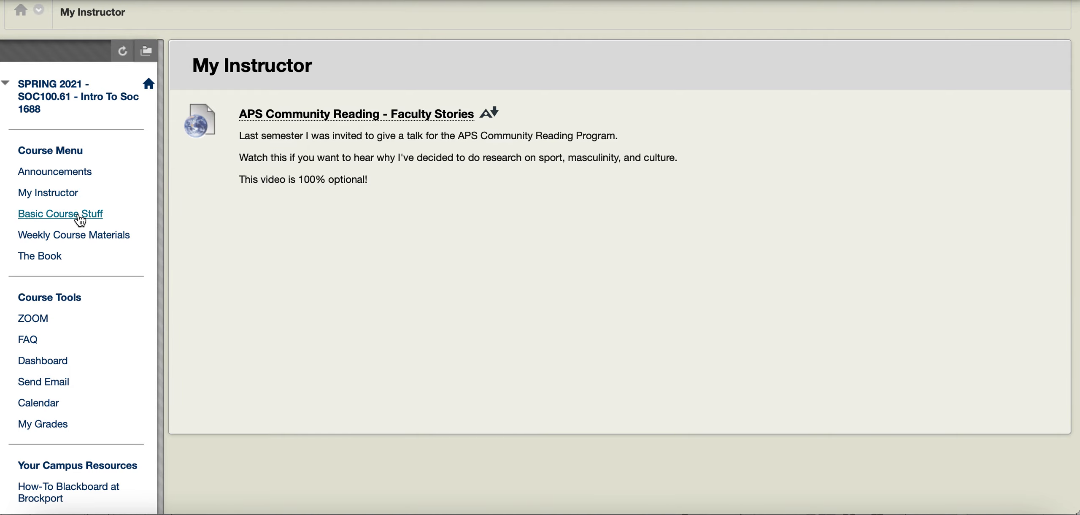
# Browse the Basic Course Stuff page: syllabus, photo essay and sociological autobiography with rubrics.
pyautogui.click(60, 213)
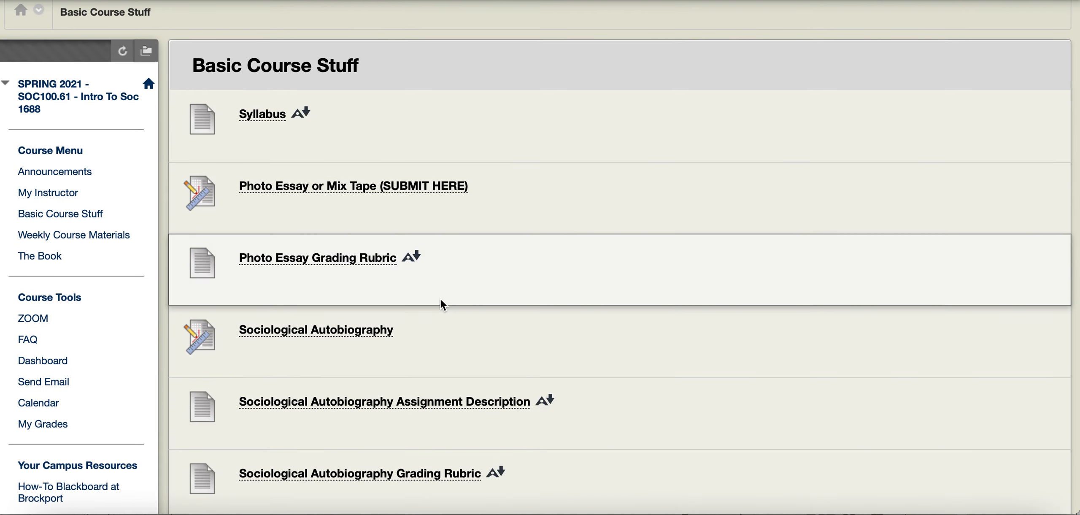
pyautogui.moveTo(479, 285)
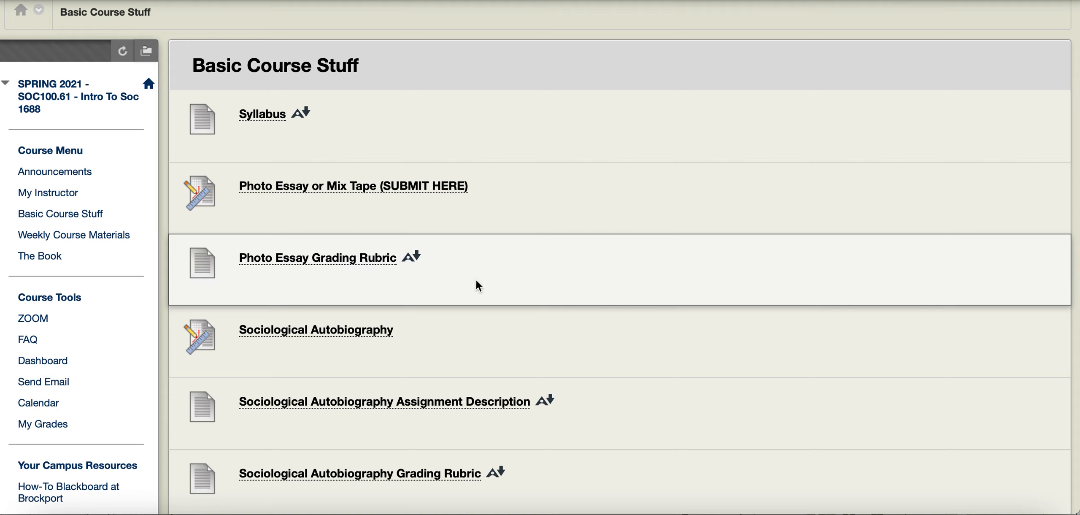
pyautogui.moveTo(502, 280)
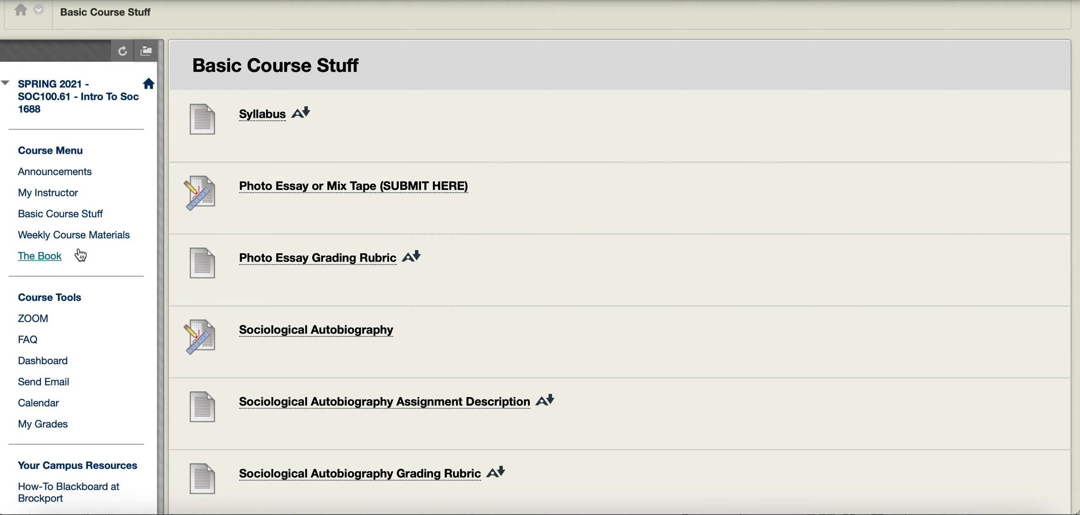
pyautogui.moveTo(685, 359)
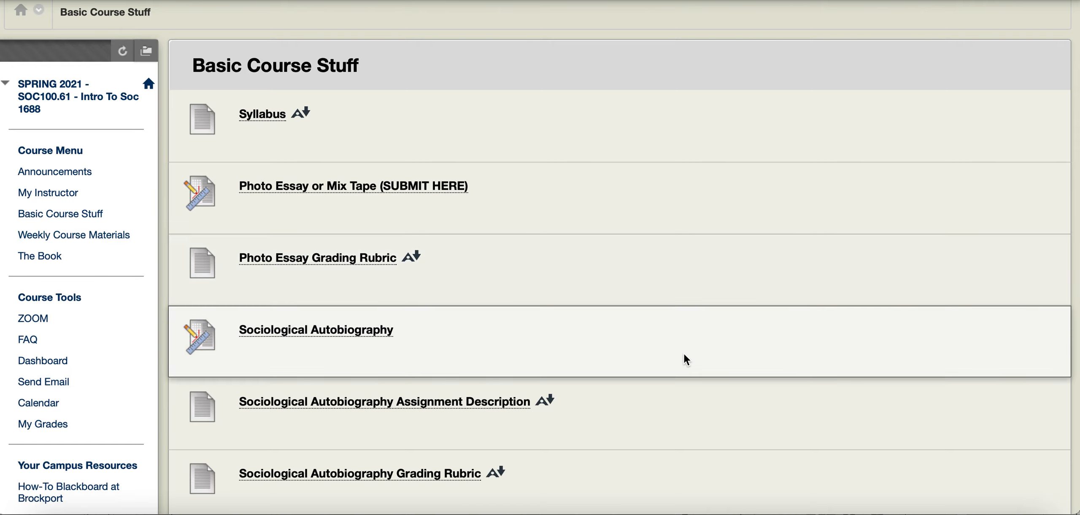
pyautogui.moveTo(474, 228)
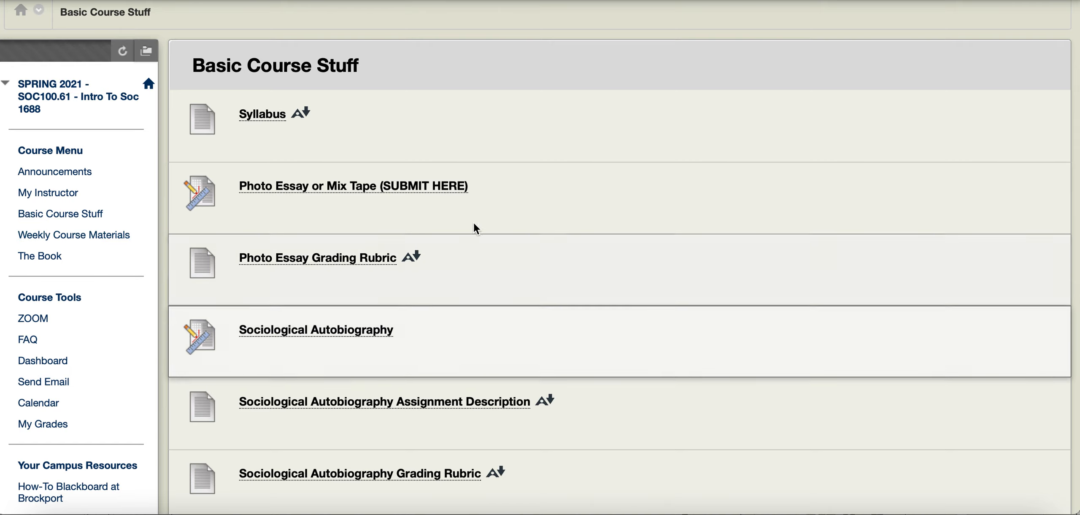
pyautogui.moveTo(474, 176)
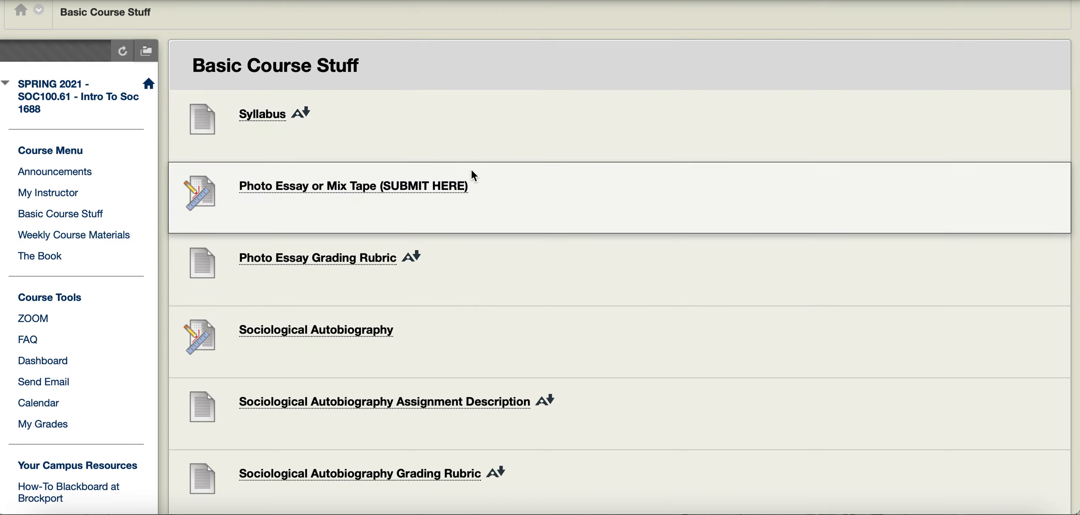
pyautogui.moveTo(518, 321)
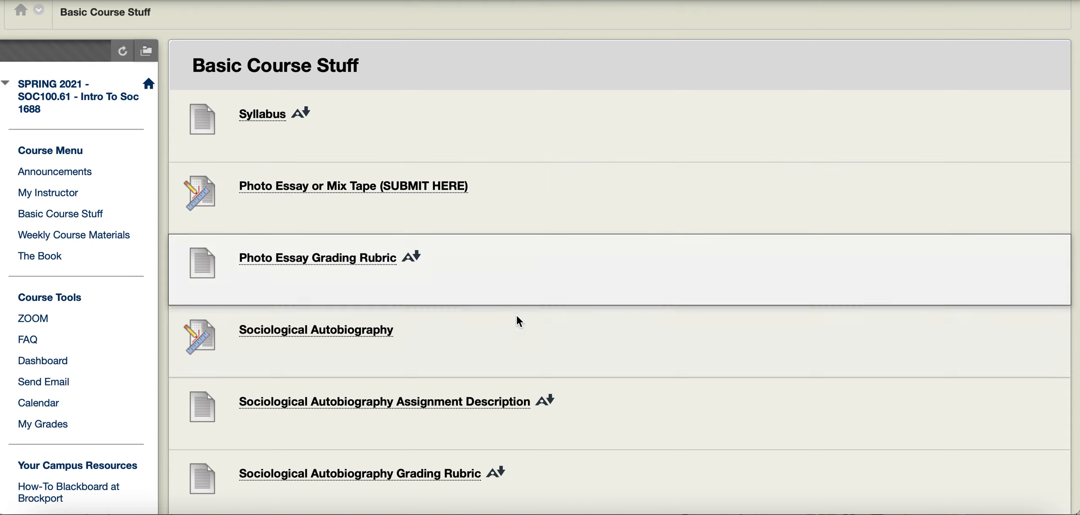
pyautogui.moveTo(512, 226)
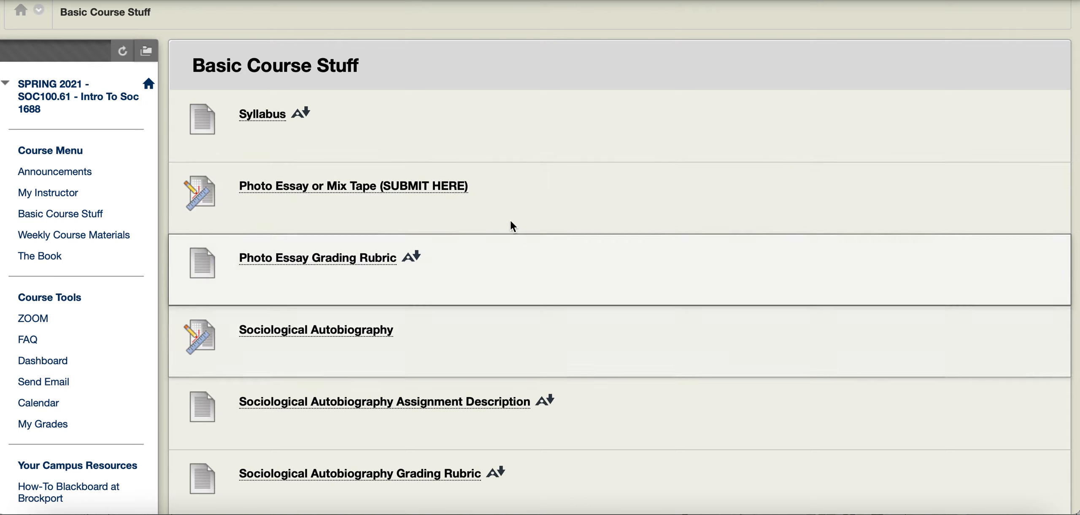
pyautogui.moveTo(338, 331)
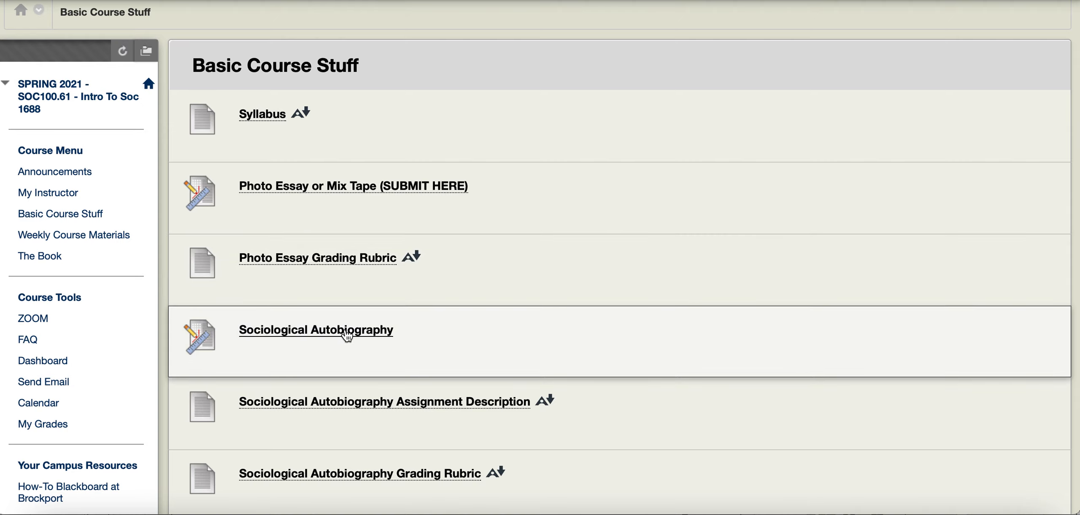
pyautogui.moveTo(327, 257)
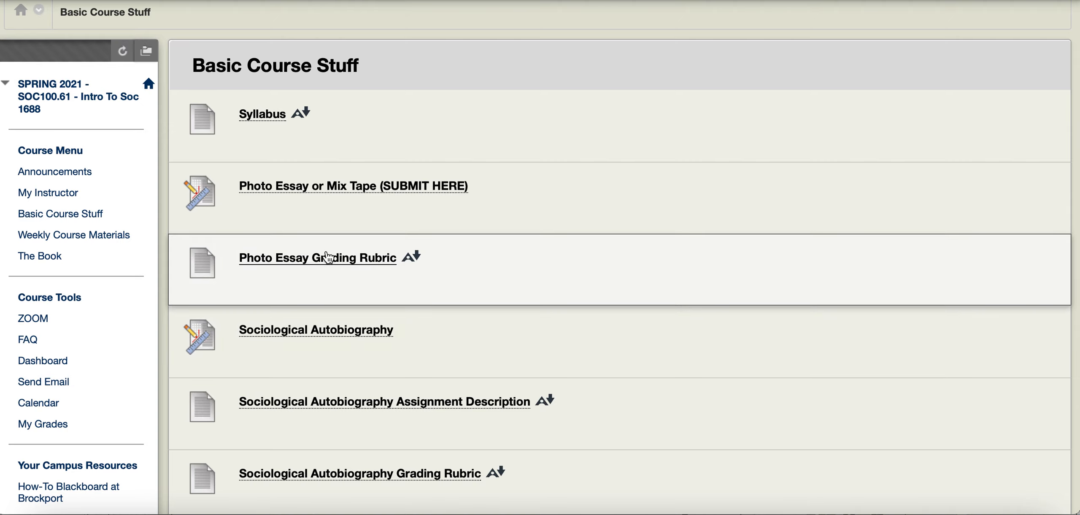
pyautogui.moveTo(290, 266)
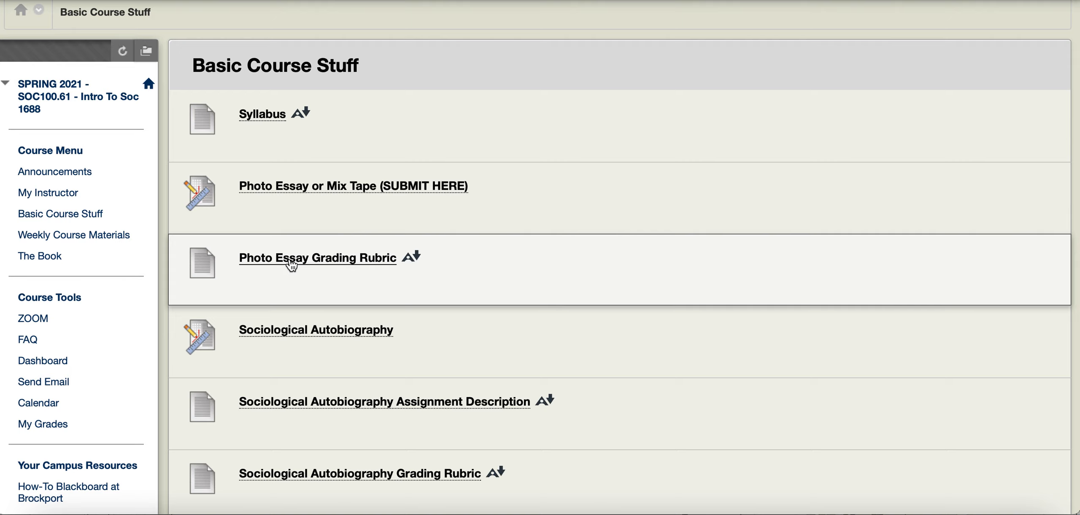
pyautogui.moveTo(361, 260)
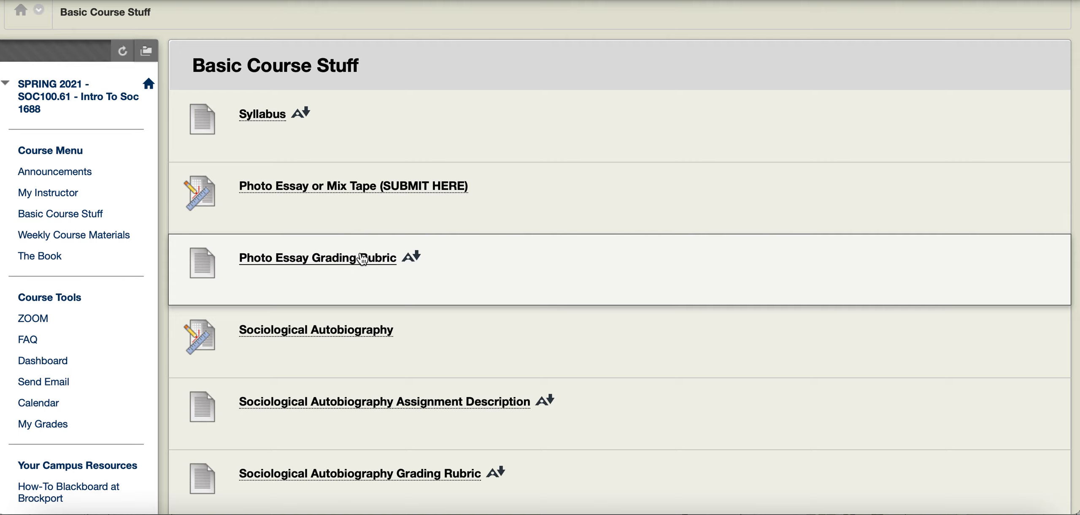
pyautogui.moveTo(459, 277)
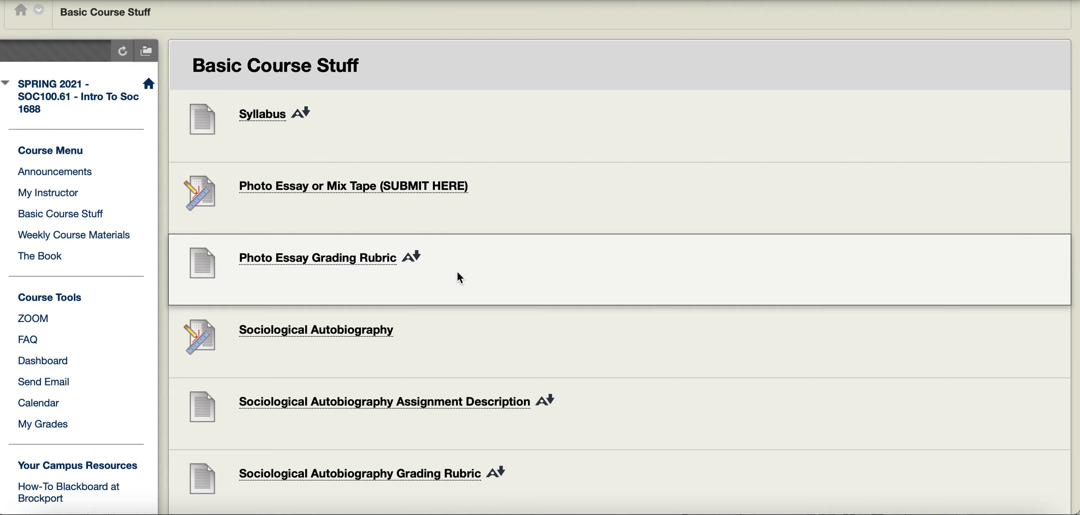
pyautogui.moveTo(354, 197)
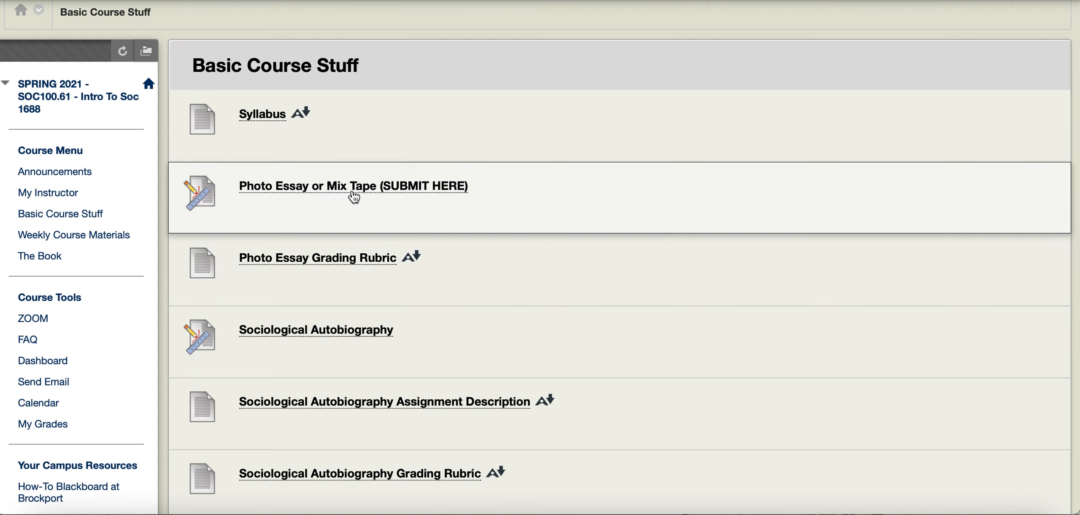
pyautogui.moveTo(373, 191)
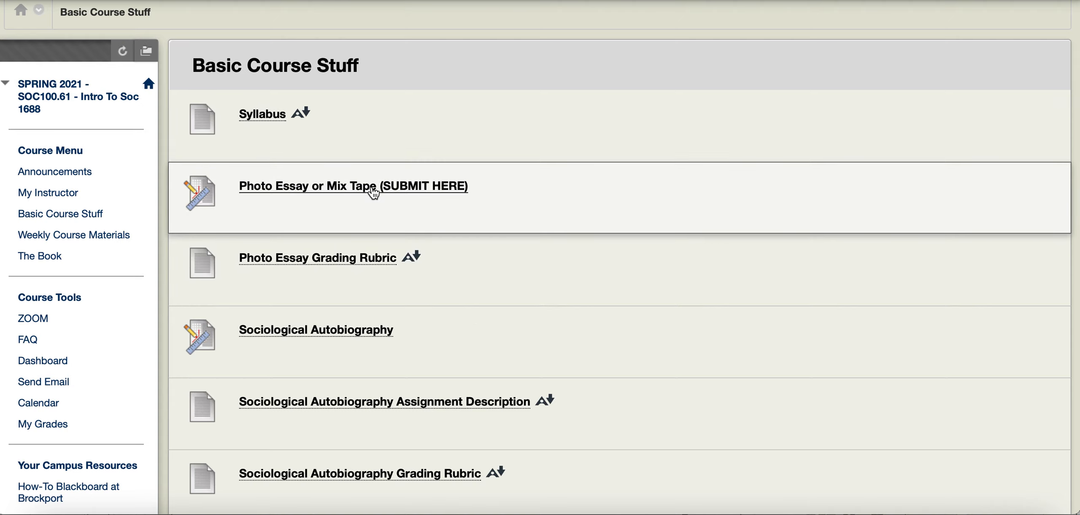
pyautogui.scroll(-3)
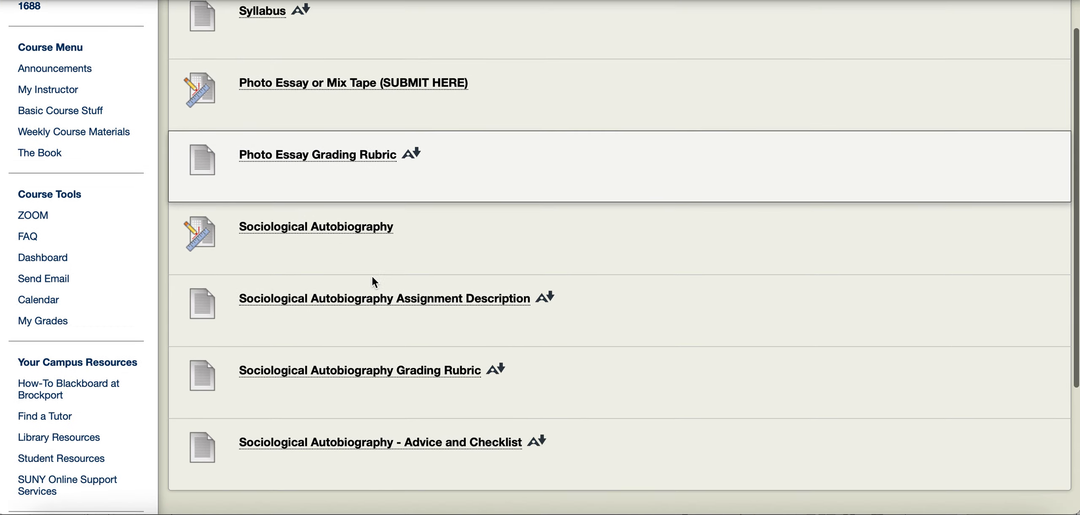
pyautogui.scroll(-3)
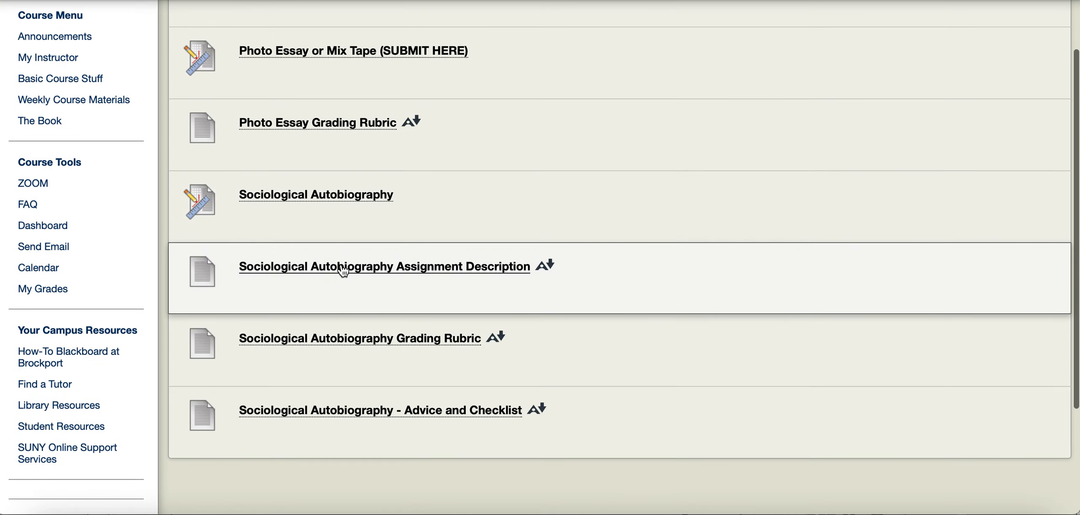
pyautogui.moveTo(396, 267)
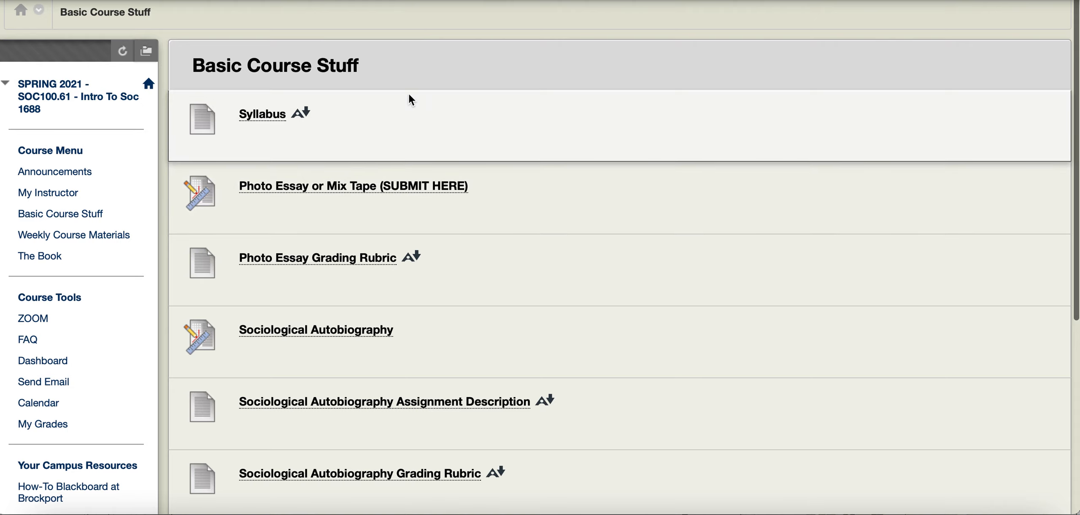
pyautogui.moveTo(617, 69)
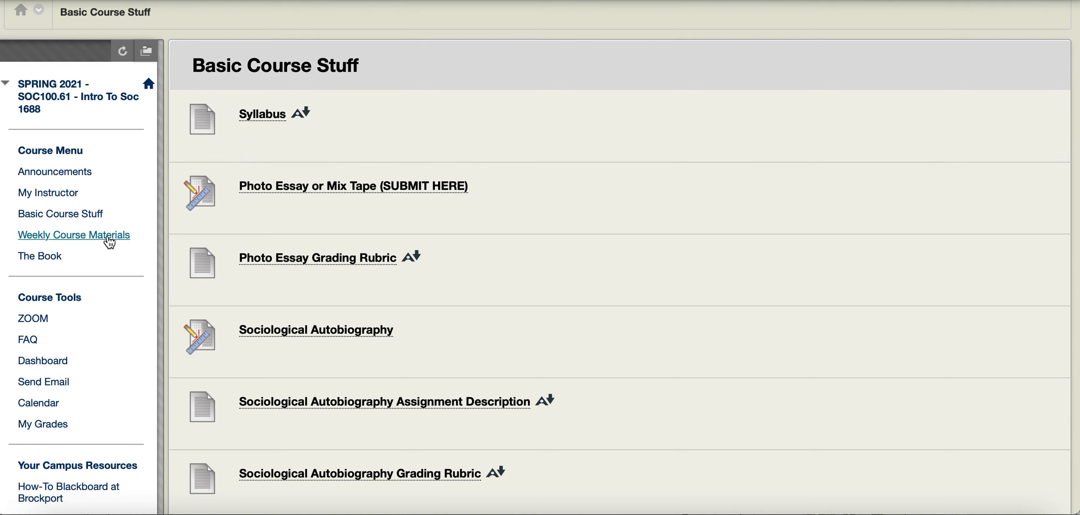
pyautogui.moveTo(89, 133)
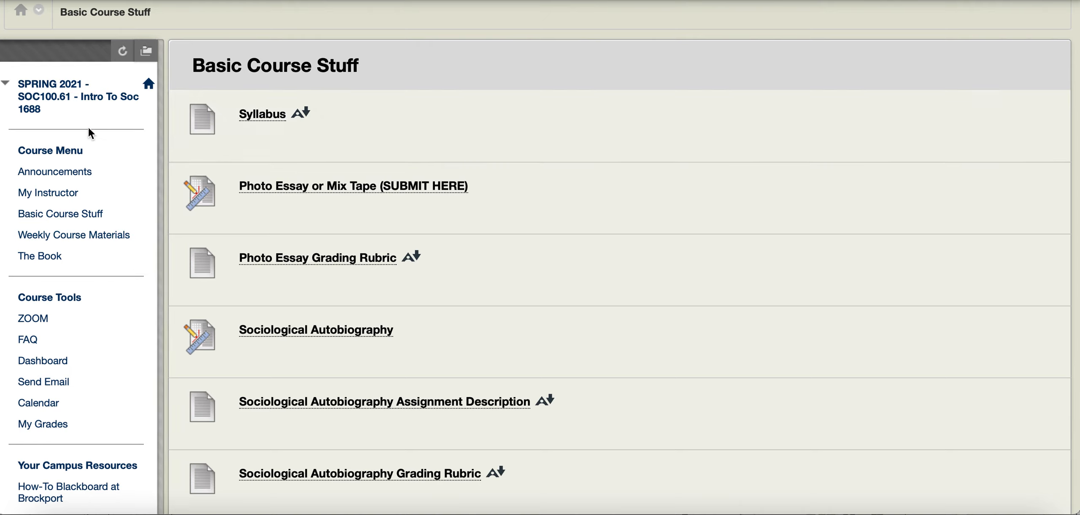
pyautogui.moveTo(73, 235)
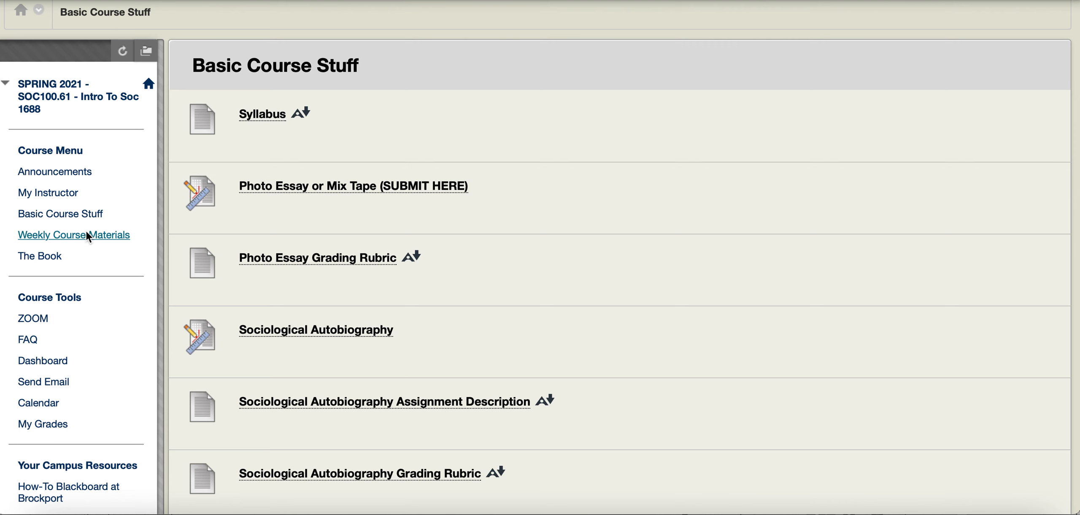
# Browse the Weekly Course Materials folder list and enter the Course Orientation folder.
pyautogui.click(73, 234)
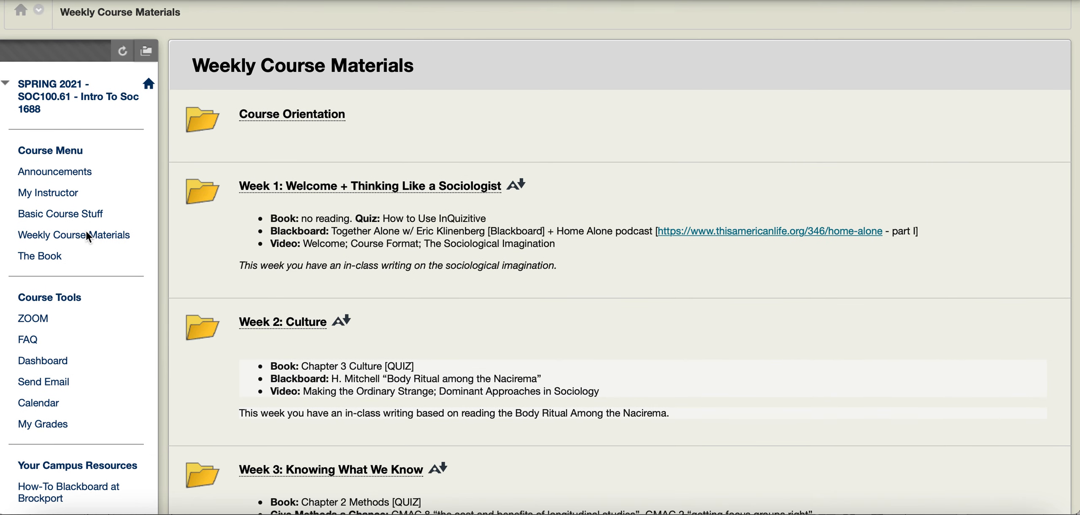
pyautogui.moveTo(458, 261)
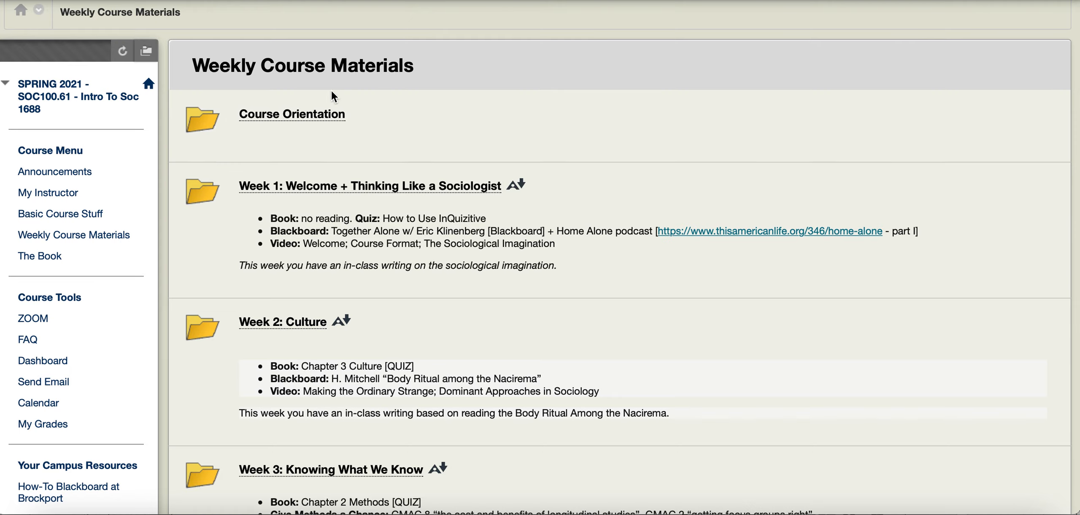
pyautogui.scroll(-3)
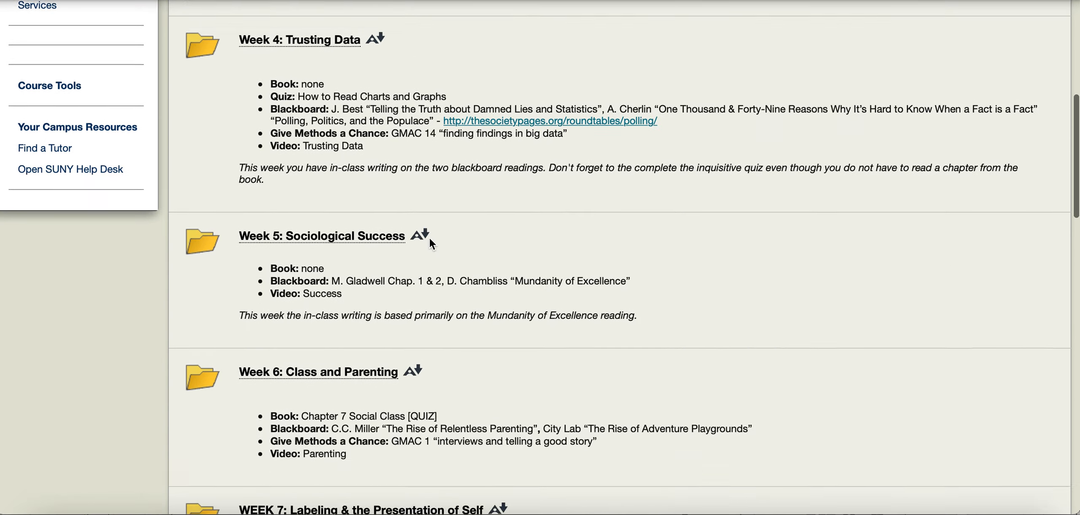
pyautogui.scroll(3)
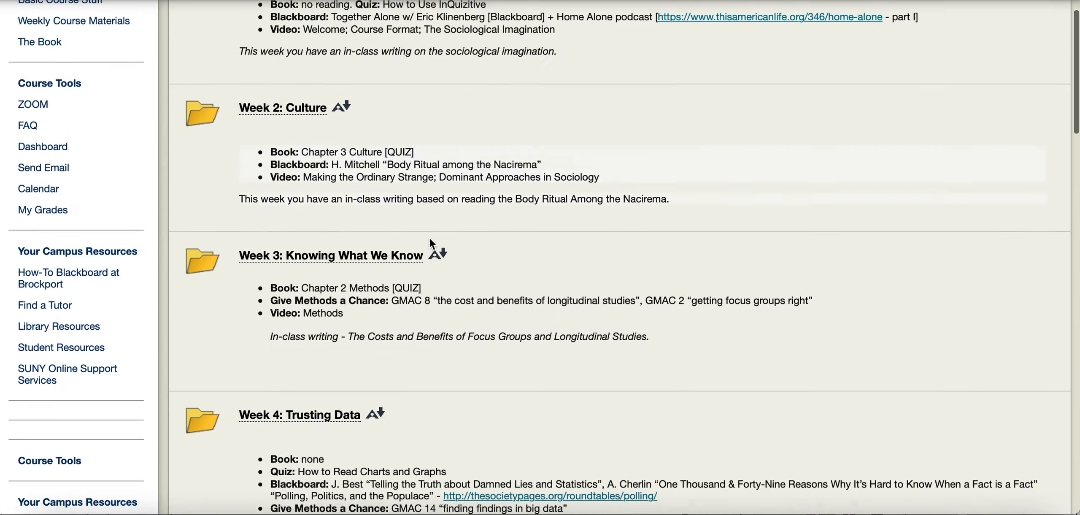
pyautogui.scroll(3)
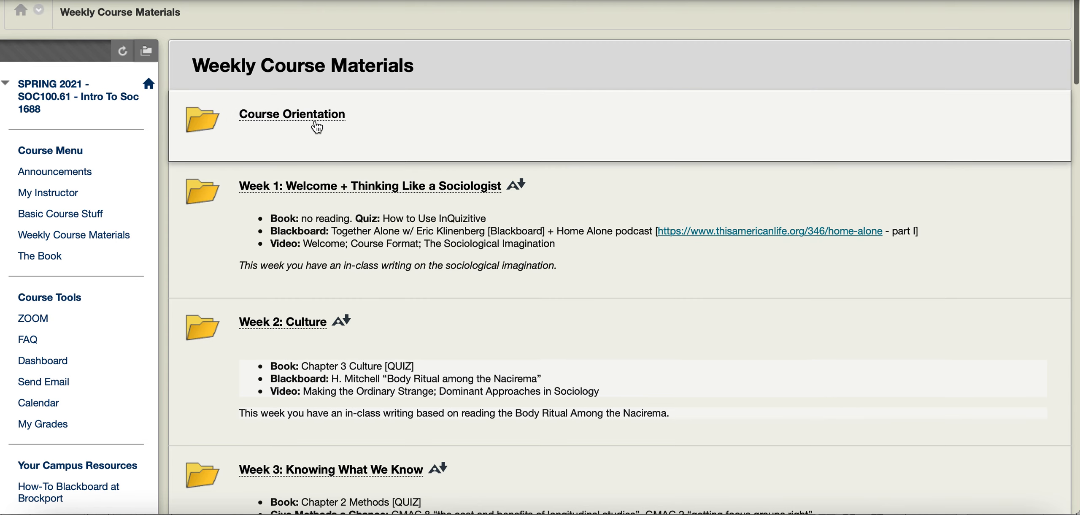
pyautogui.click(291, 114)
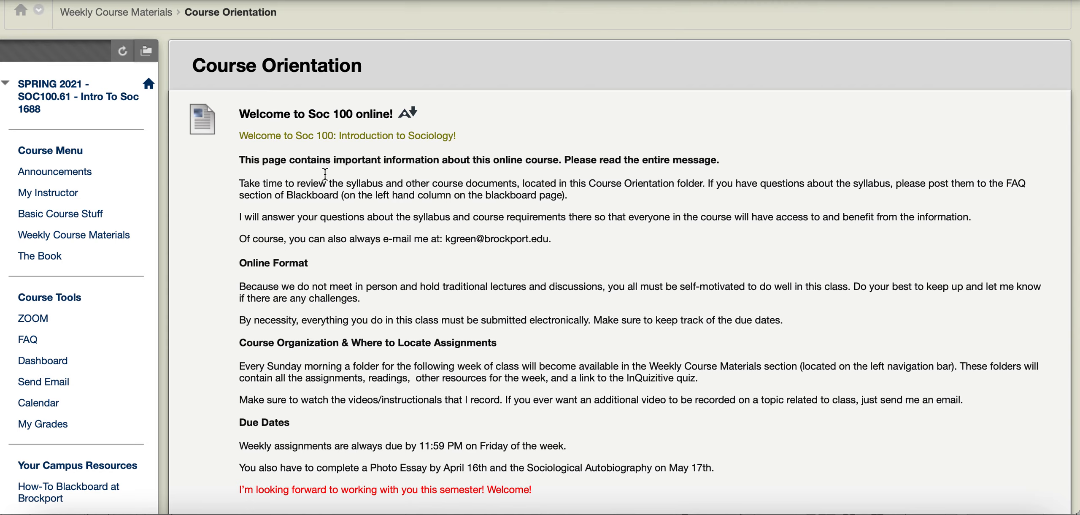
pyautogui.moveTo(386, 307)
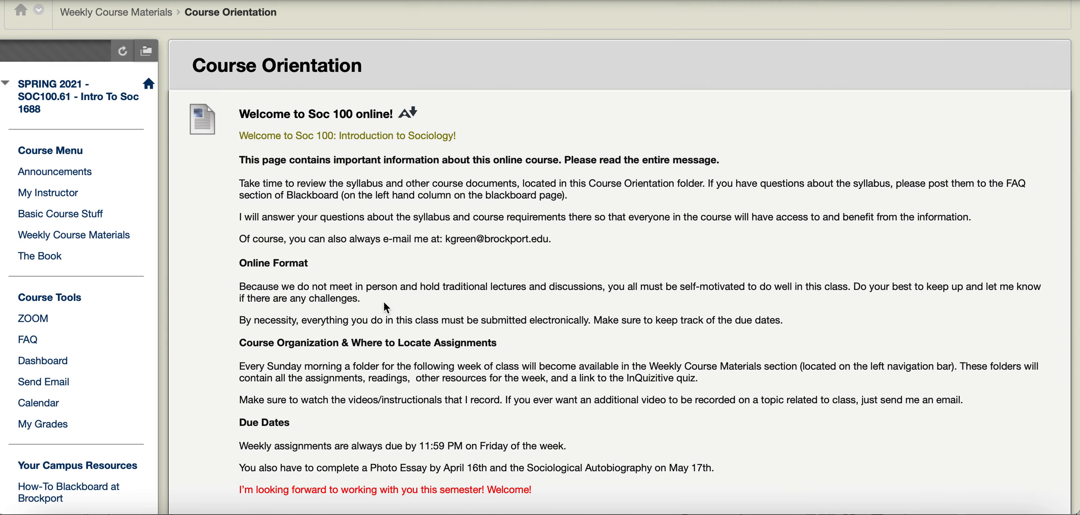
# Scroll through the orientation welcome video, e-book and InQuizitive items, then return to Weekly Course Materials.
pyautogui.scroll(-3)
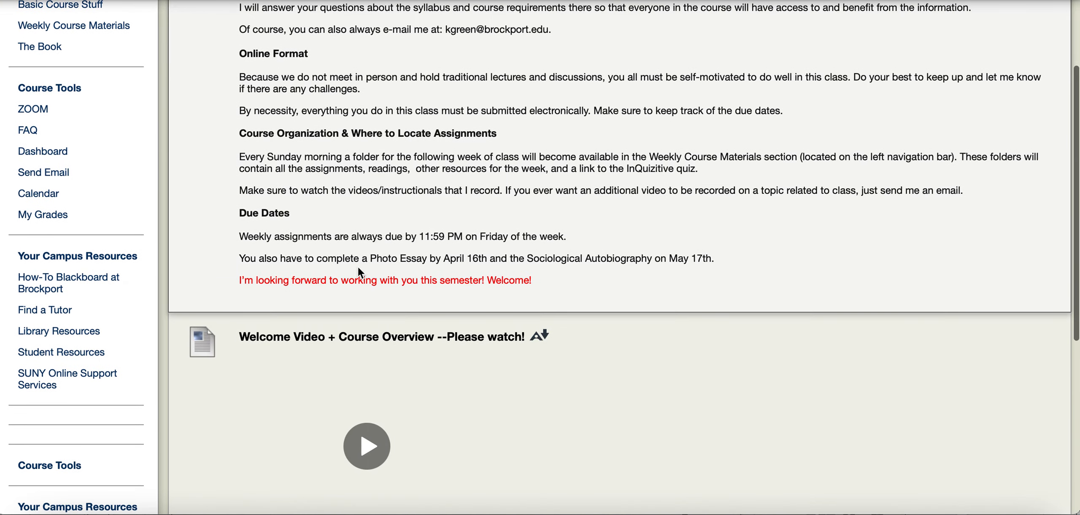
pyautogui.scroll(-3)
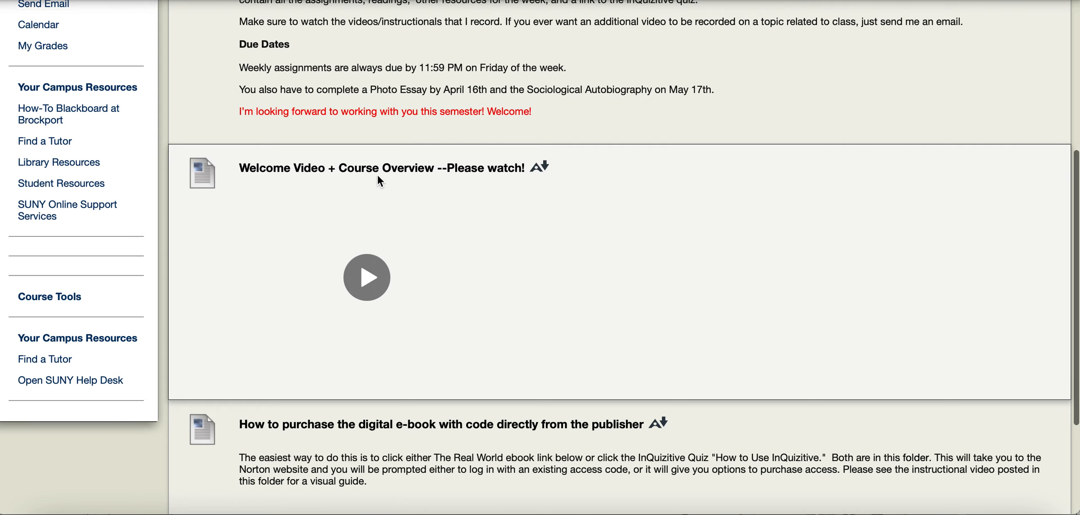
pyautogui.moveTo(402, 188)
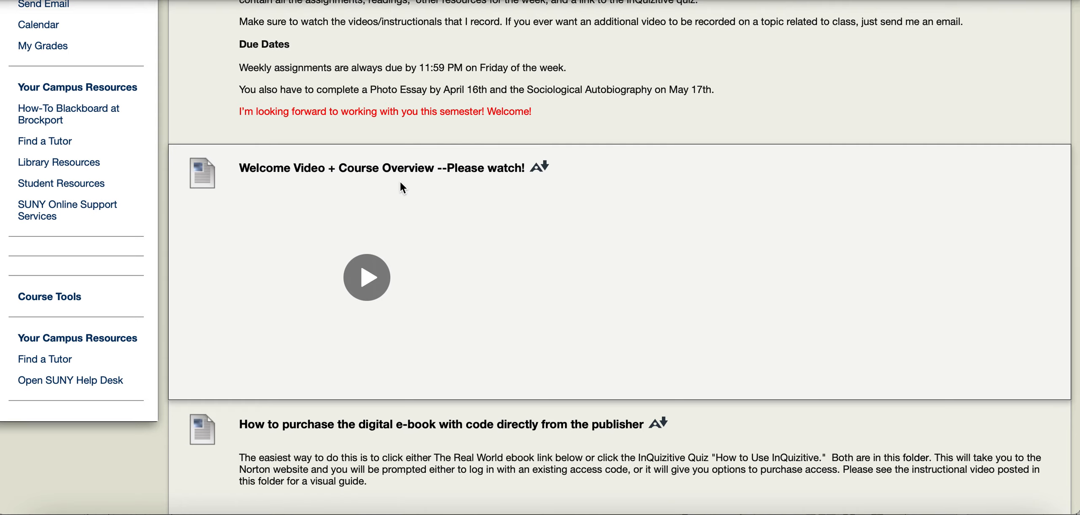
pyautogui.scroll(-3)
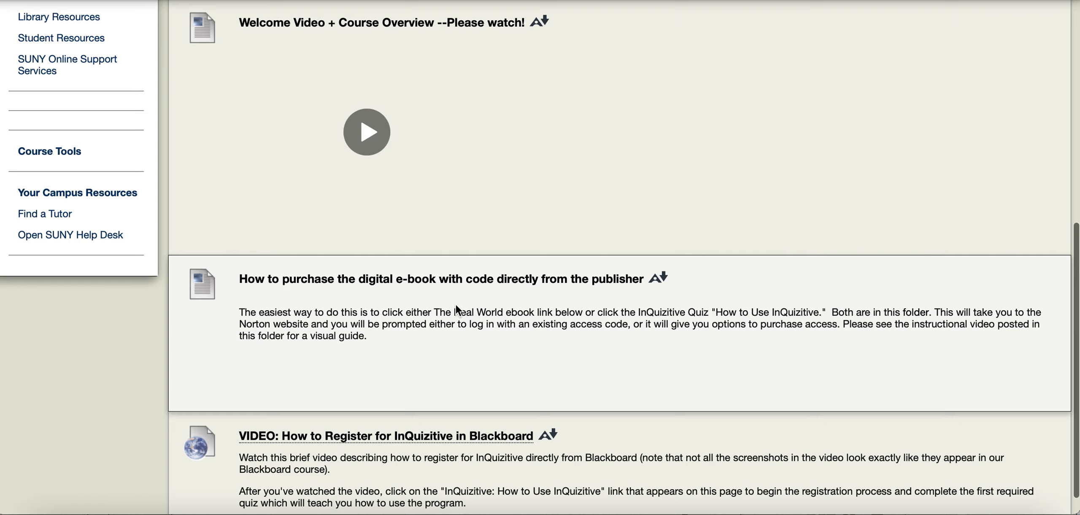
pyautogui.scroll(-3)
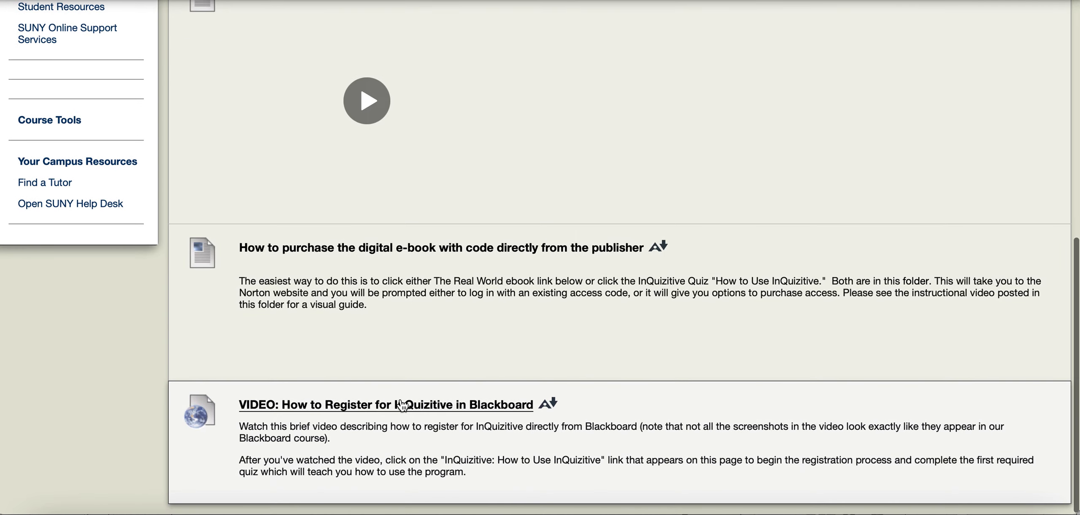
pyautogui.moveTo(356, 260)
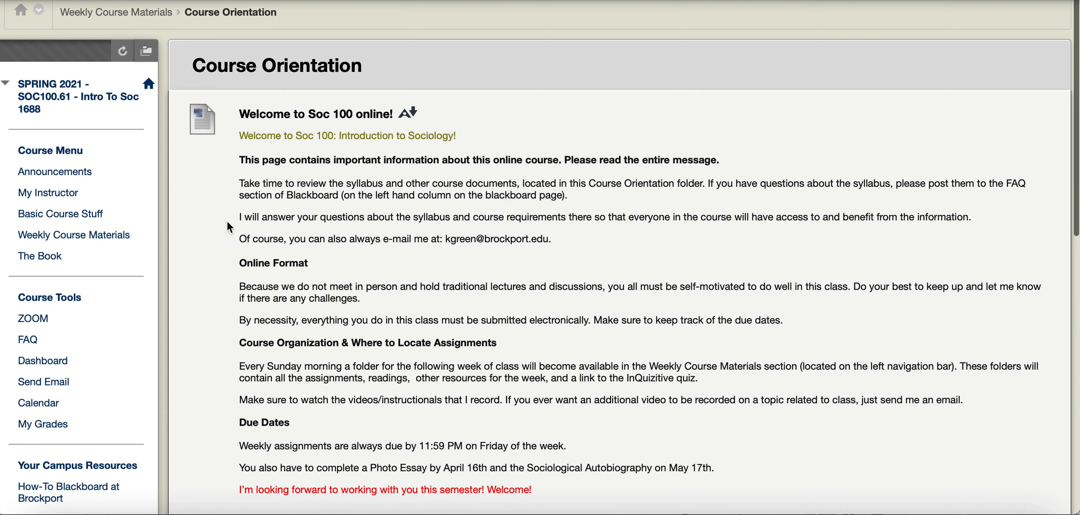
pyautogui.click(73, 235)
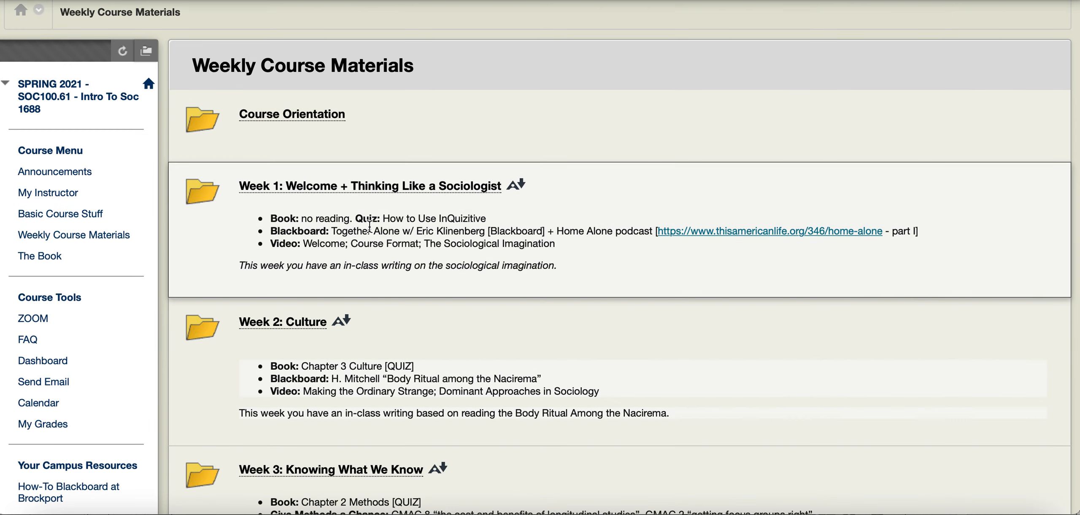
pyautogui.moveTo(318, 188)
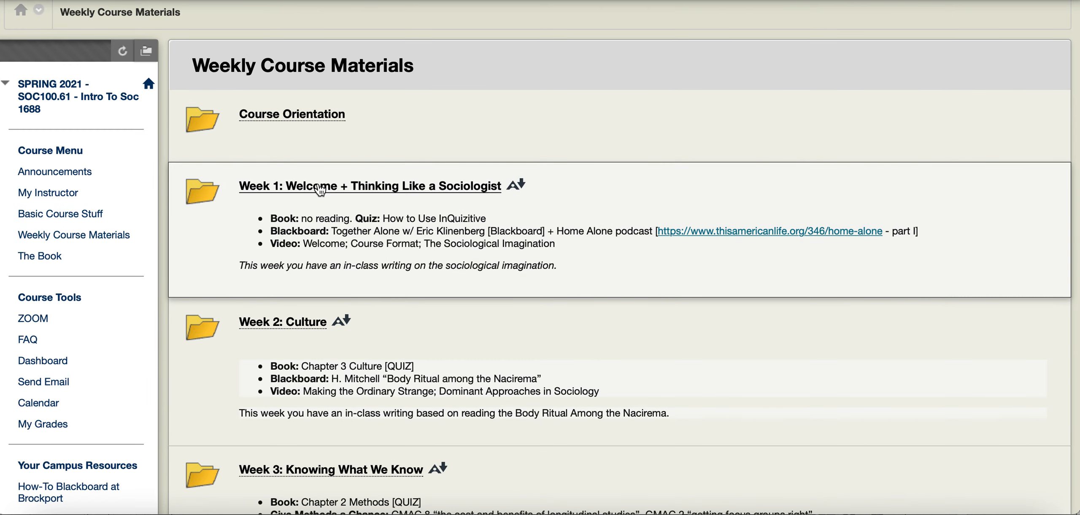
pyautogui.click(370, 186)
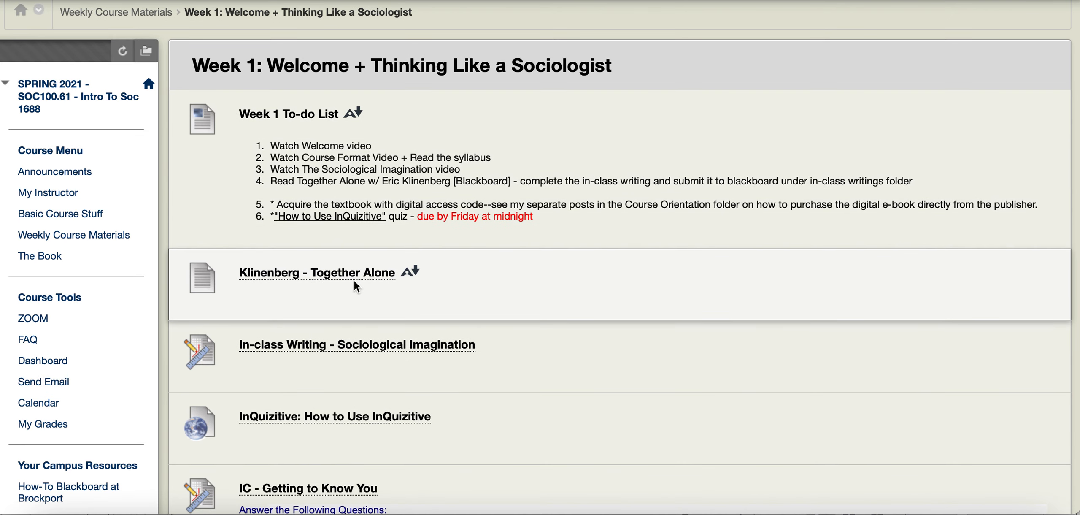
pyautogui.scroll(-3)
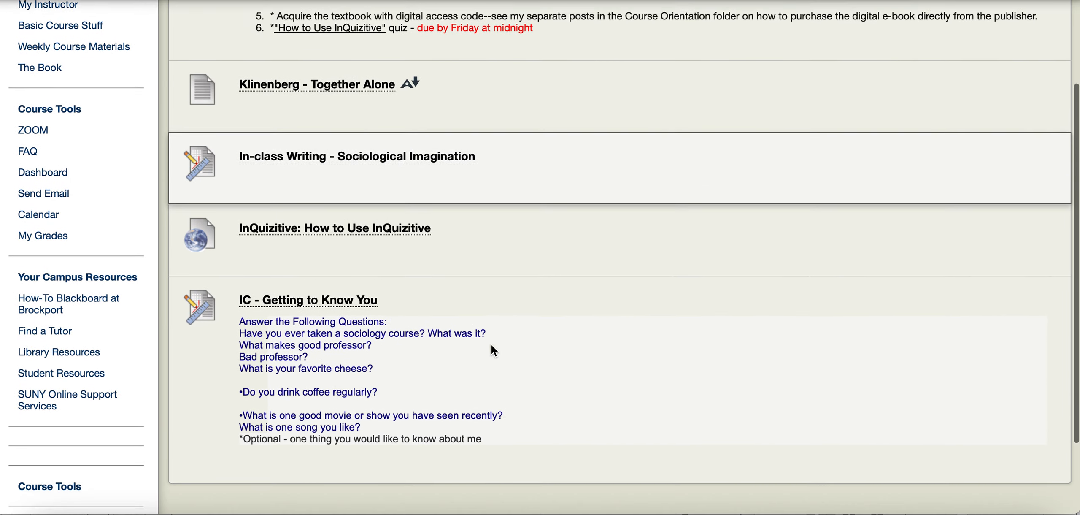
pyautogui.scroll(3)
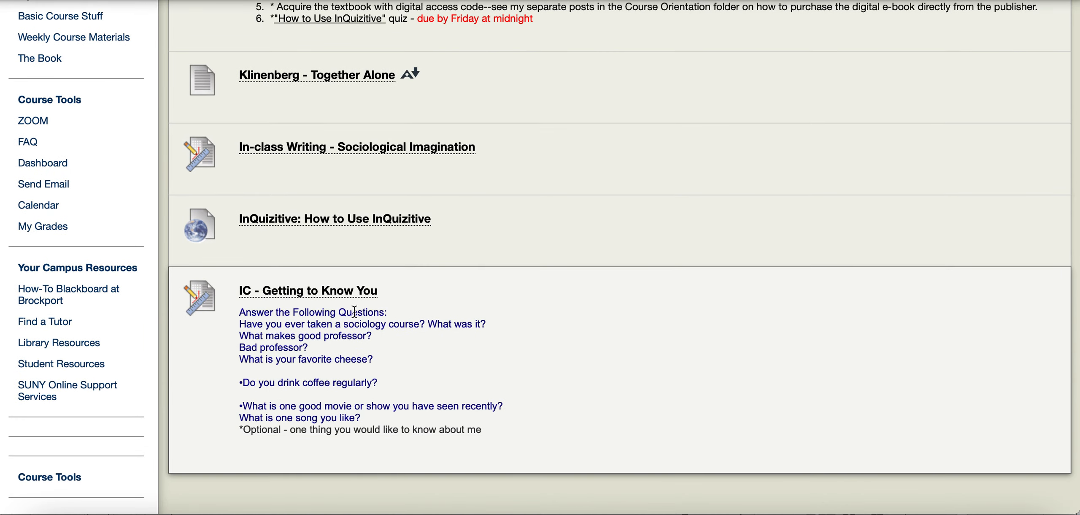
pyautogui.moveTo(307, 299)
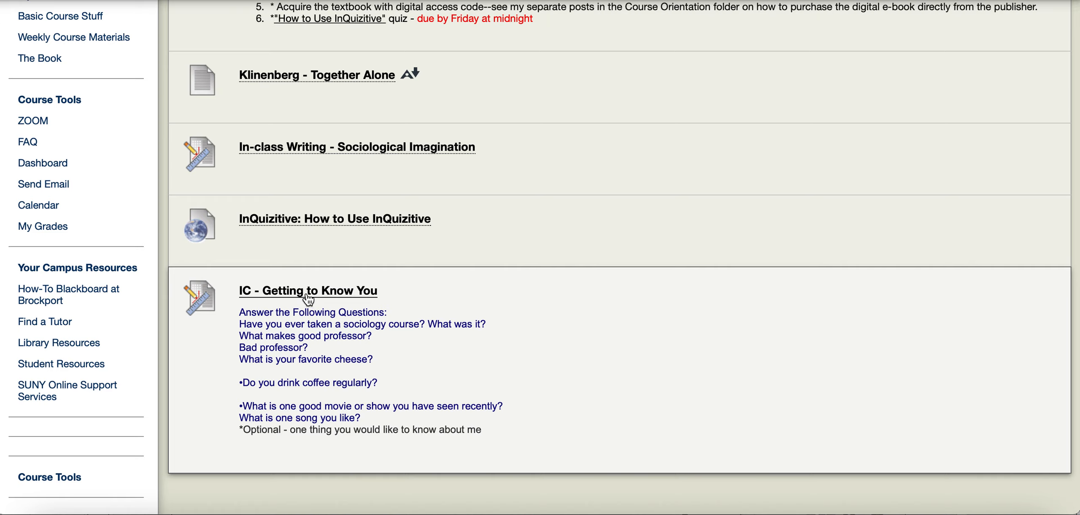
pyautogui.moveTo(326, 303)
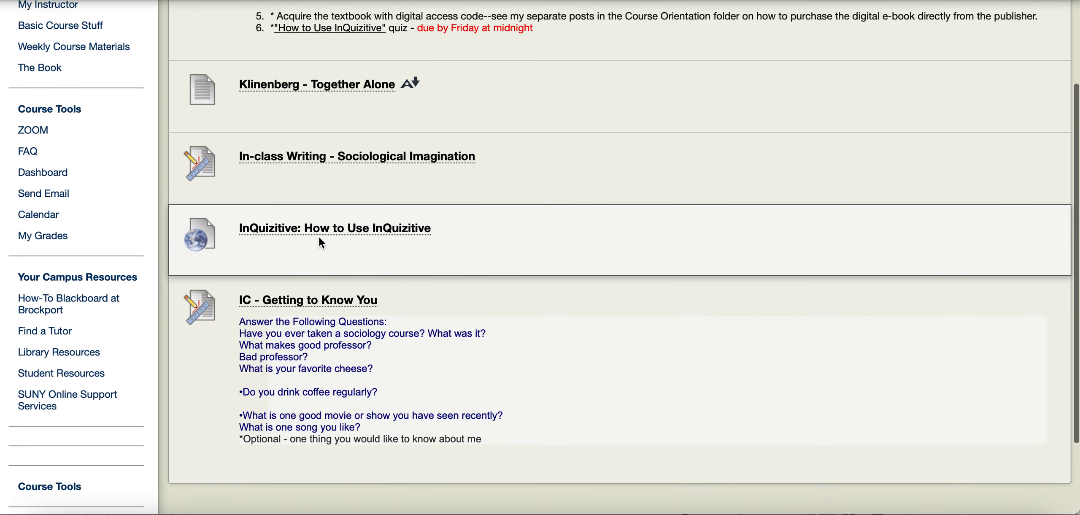
pyautogui.scroll(3)
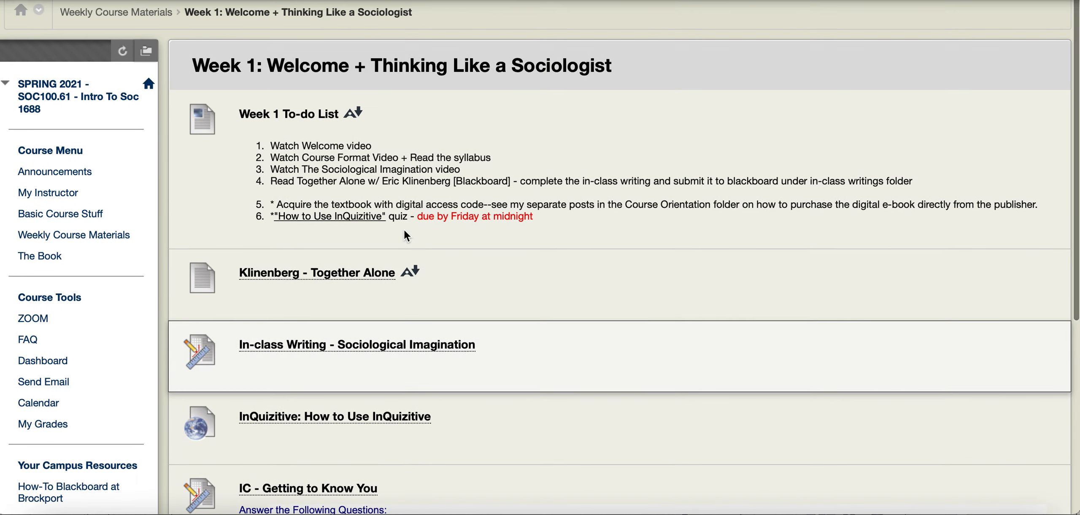
pyautogui.moveTo(26, 339)
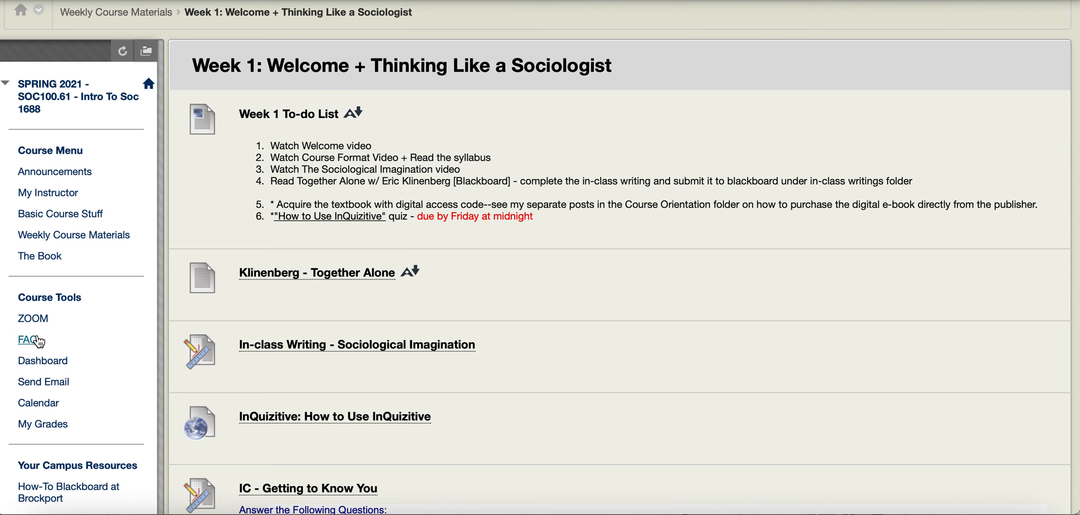
pyautogui.scroll(-3)
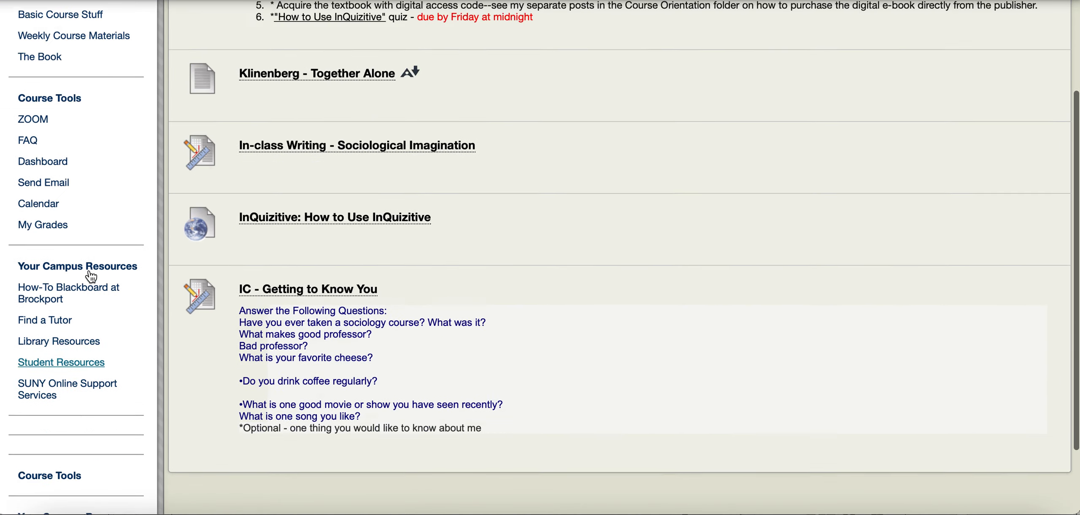
pyautogui.scroll(3)
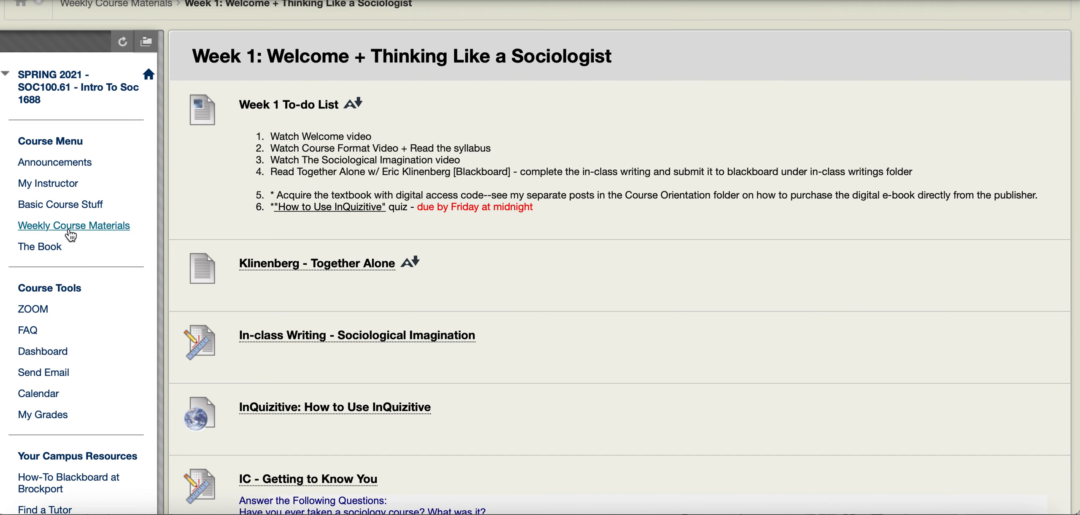
# Enter the Week 2: Culture folder with the Chapter 3 InQuizitive item and Nacirema reading.
pyautogui.click(40, 9)
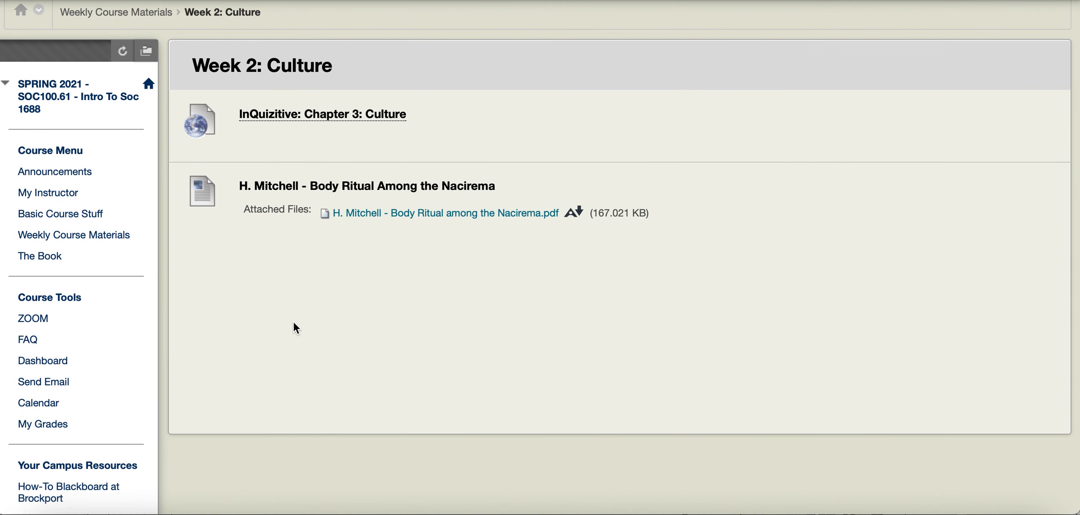
pyautogui.moveTo(347, 182)
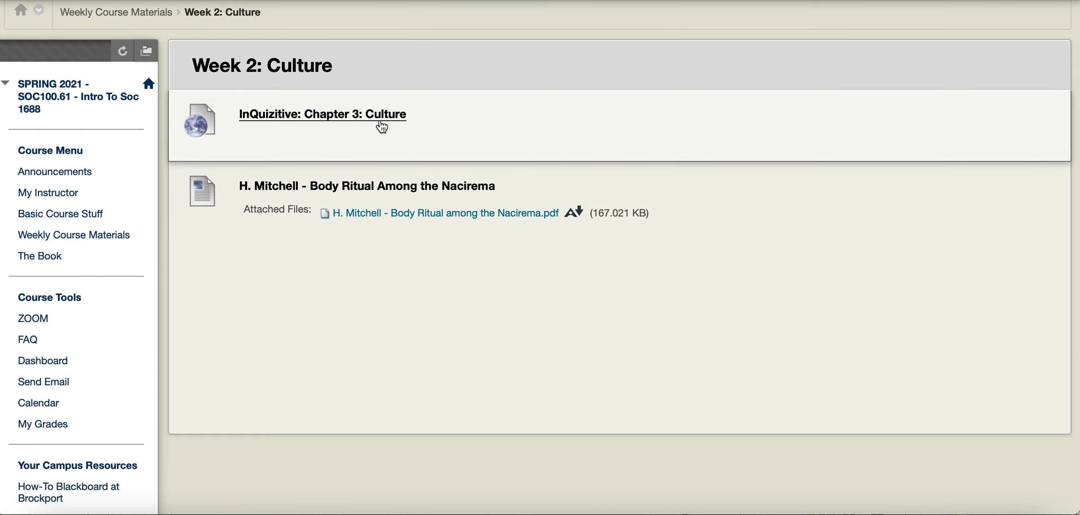
pyautogui.moveTo(279, 309)
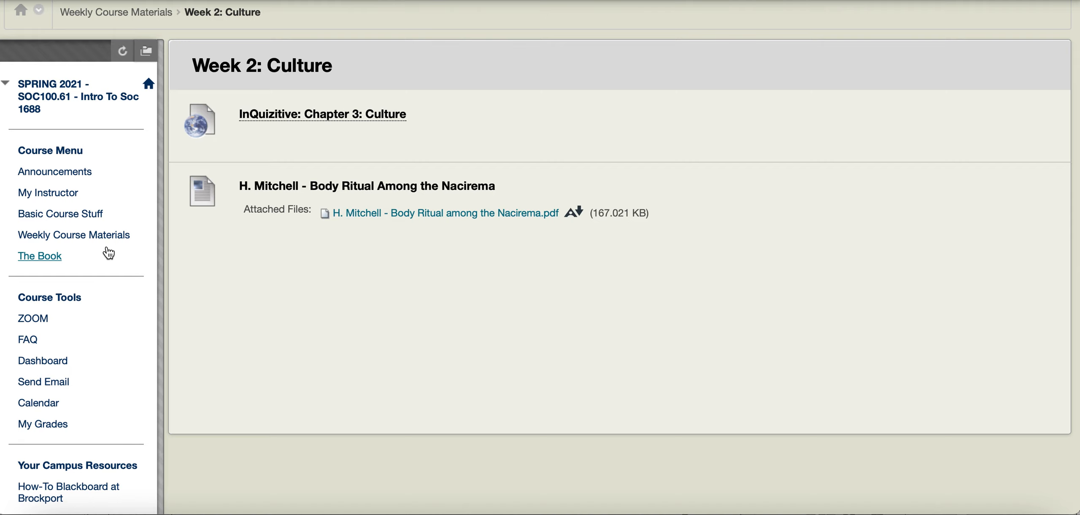
pyautogui.scroll(-3)
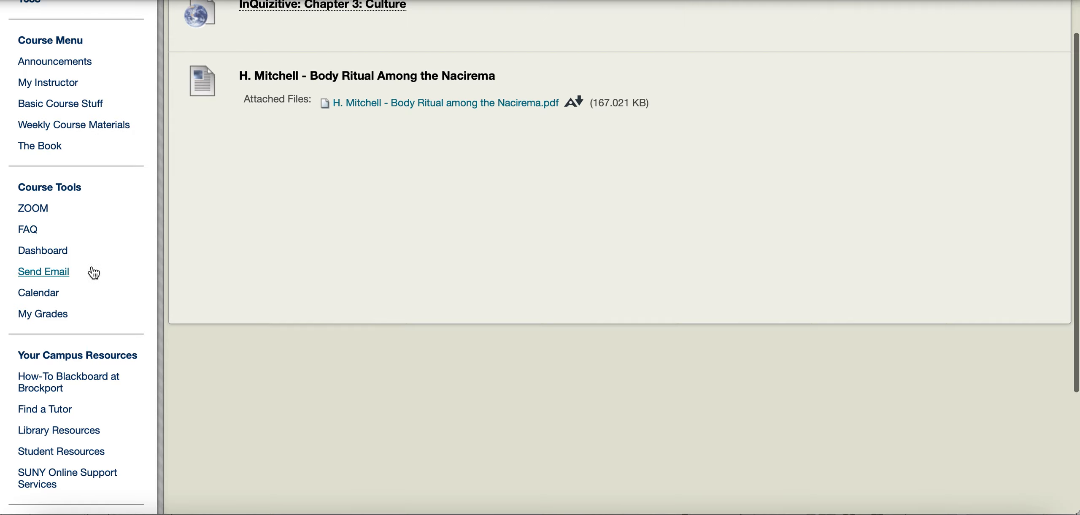
pyautogui.scroll(-3)
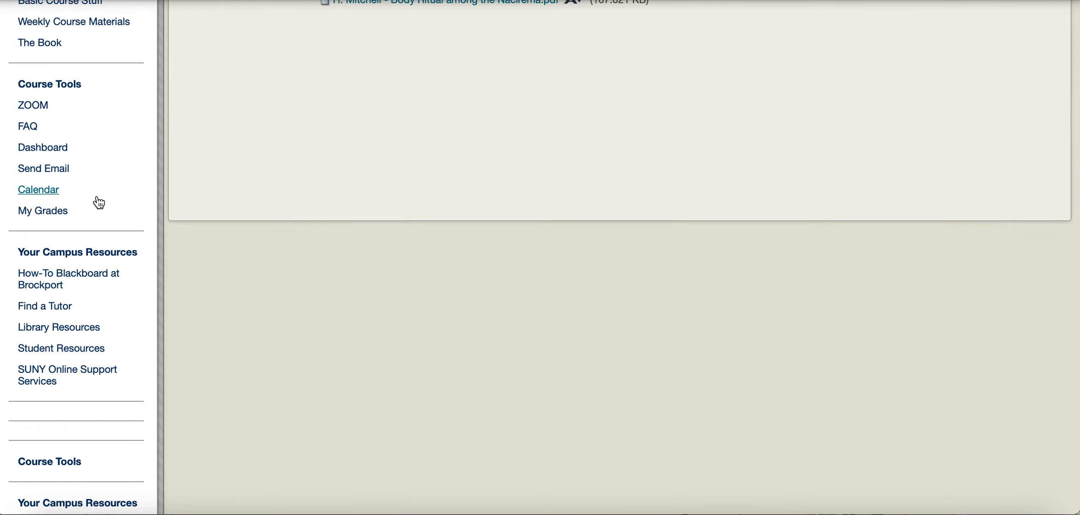
pyautogui.scroll(-3)
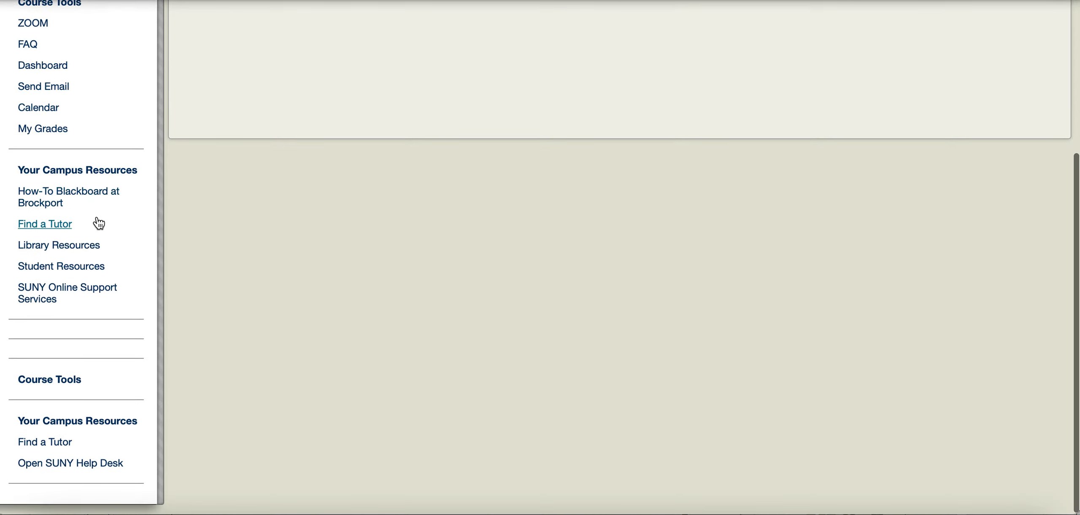
pyautogui.scroll(3)
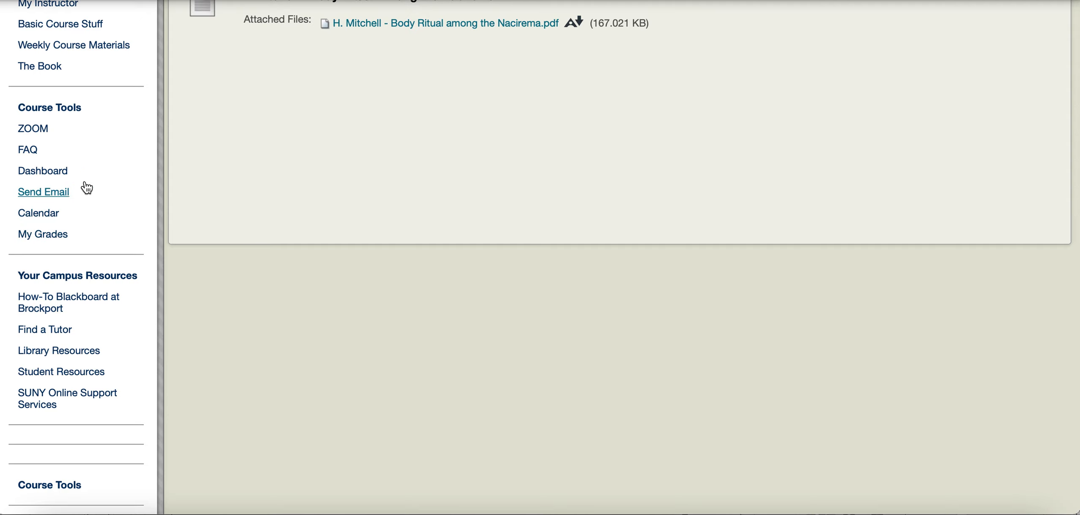
pyautogui.scroll(3)
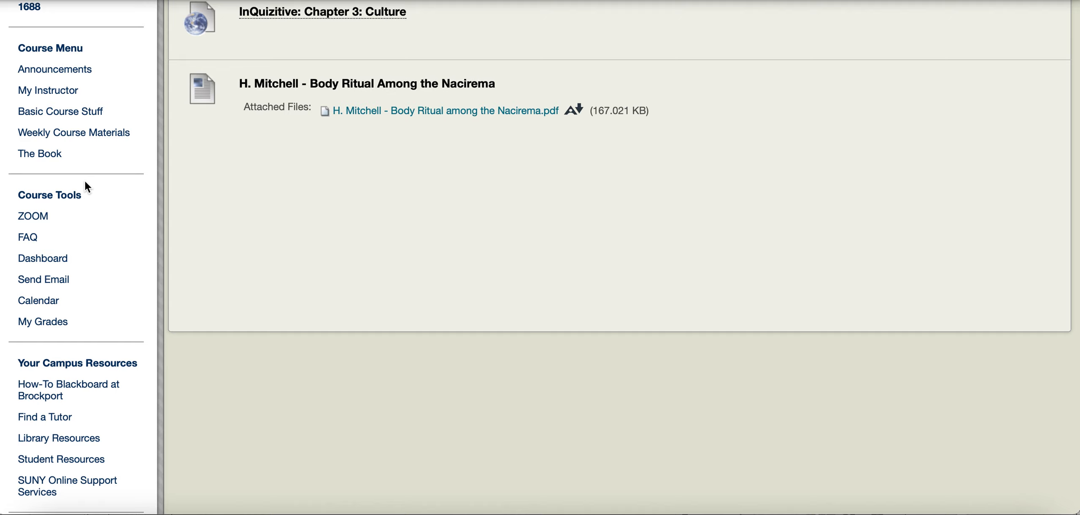
pyautogui.moveTo(86, 181)
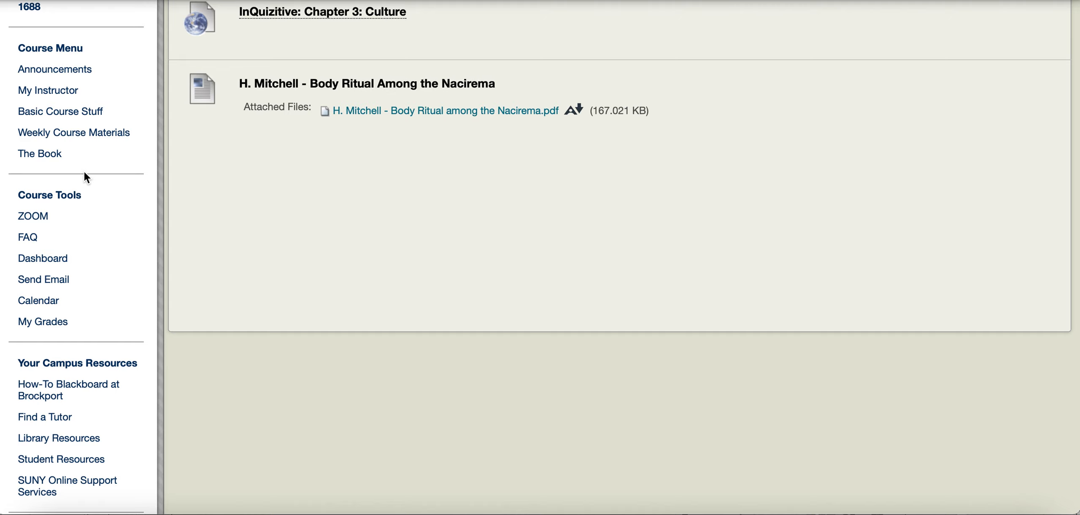
pyautogui.moveTo(43, 279)
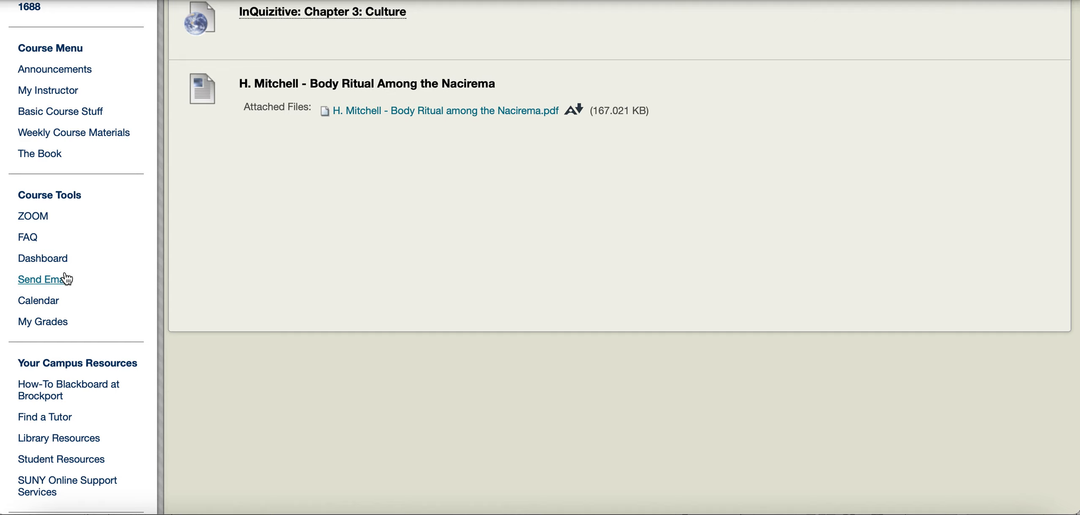
pyautogui.moveTo(40, 284)
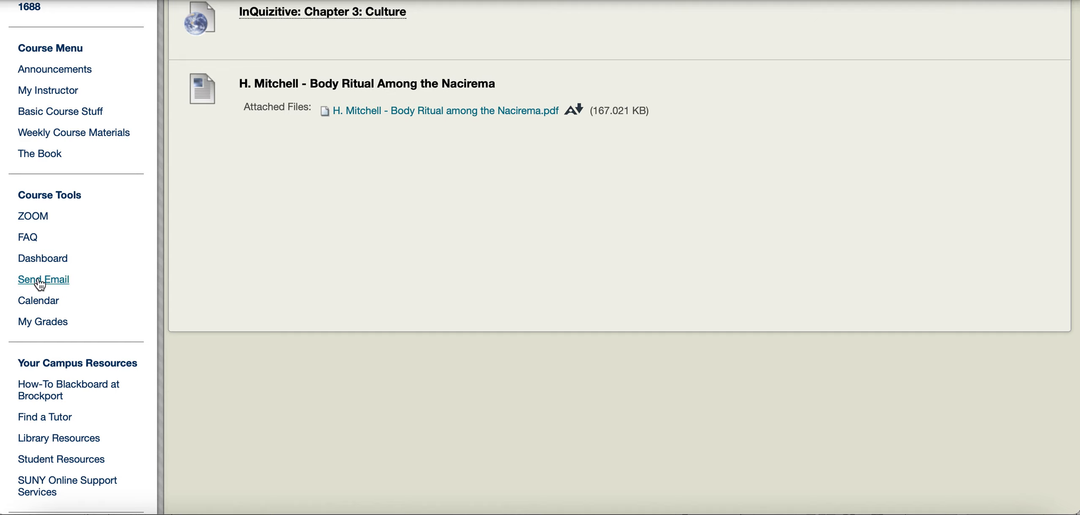
pyautogui.moveTo(43, 279)
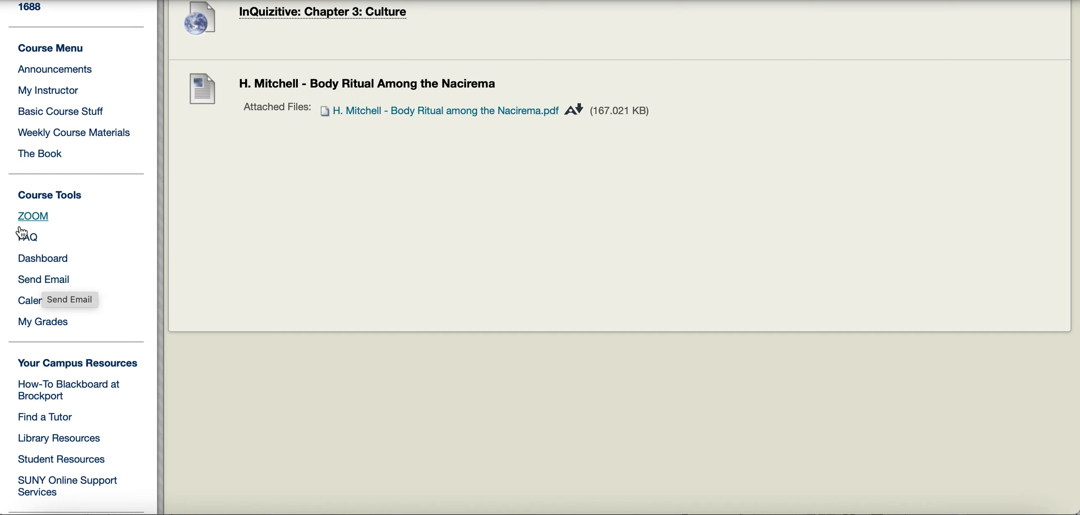
pyautogui.moveTo(28, 237)
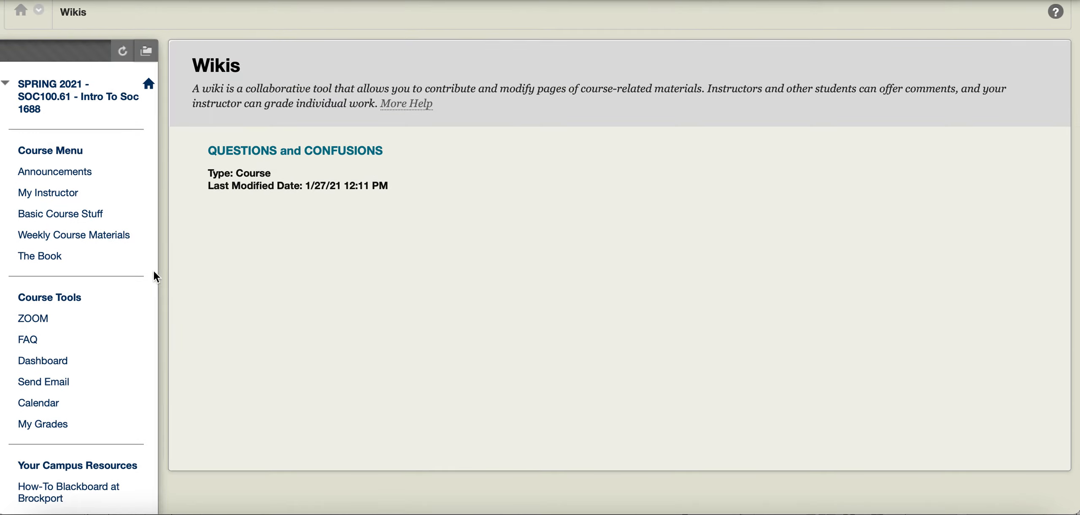
pyautogui.moveTo(28, 339)
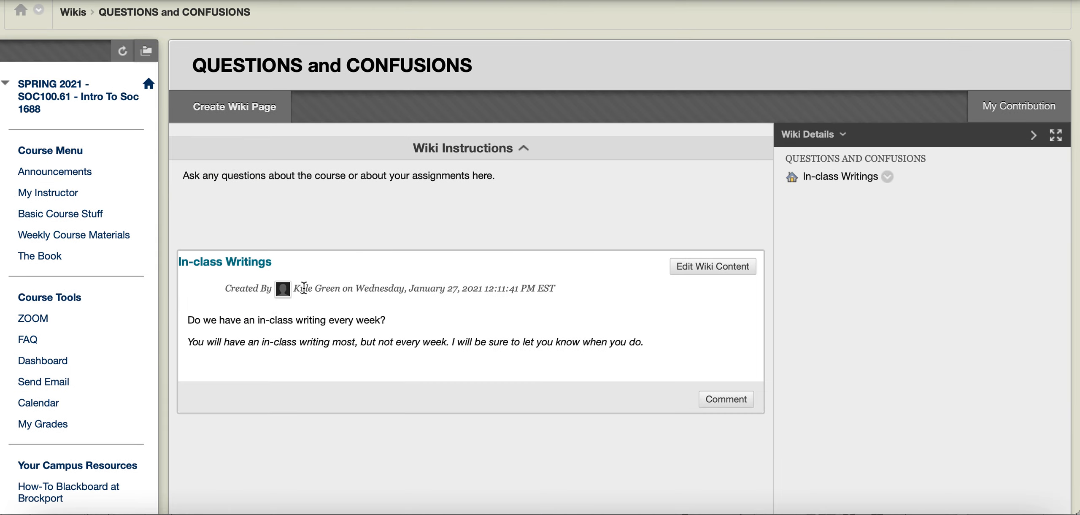
pyautogui.moveTo(733, 284)
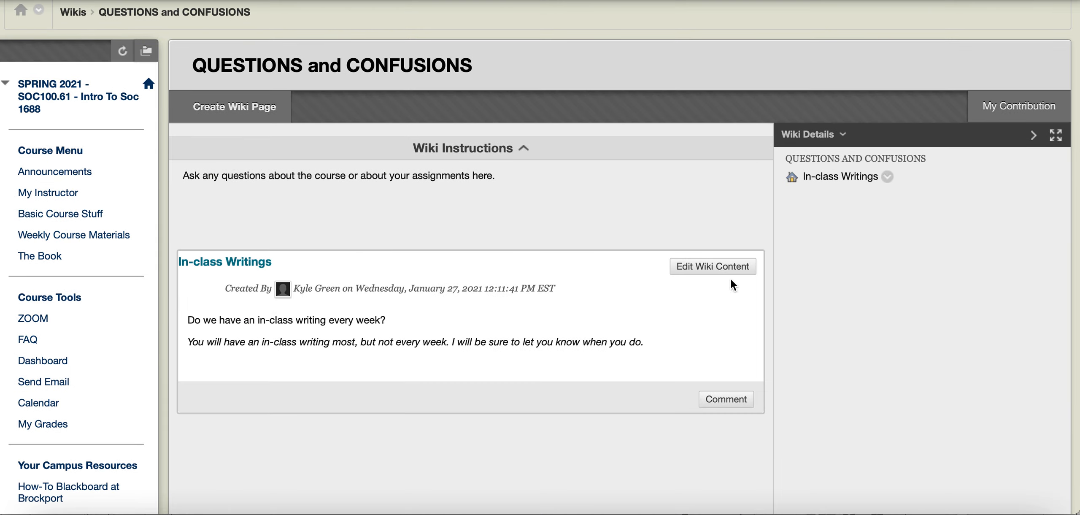
pyautogui.moveTo(685, 269)
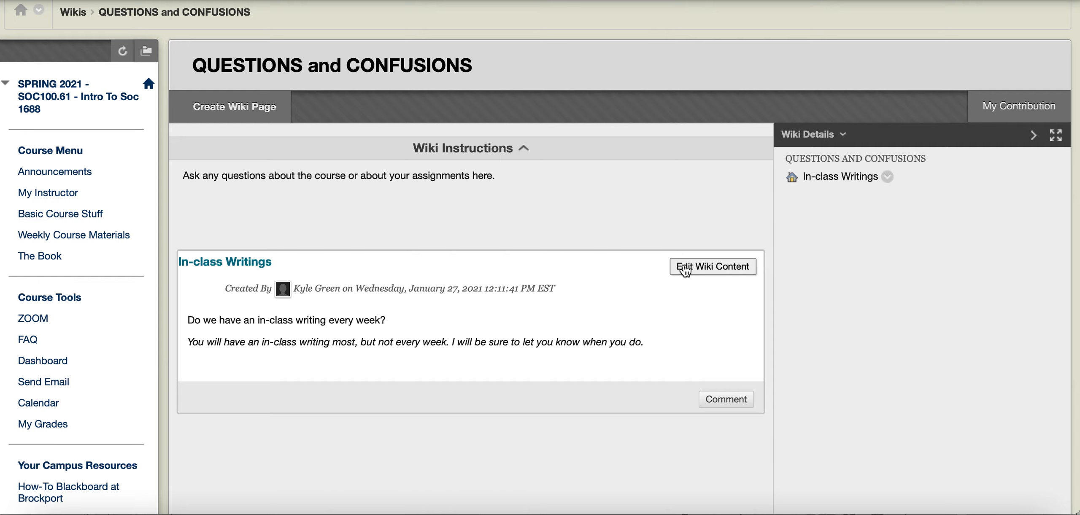
pyautogui.moveTo(655, 60)
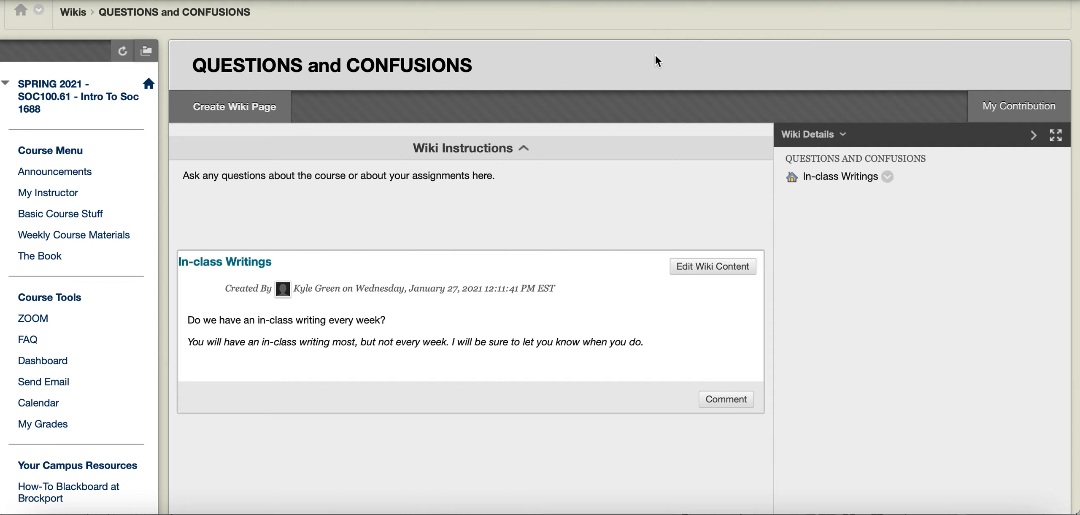